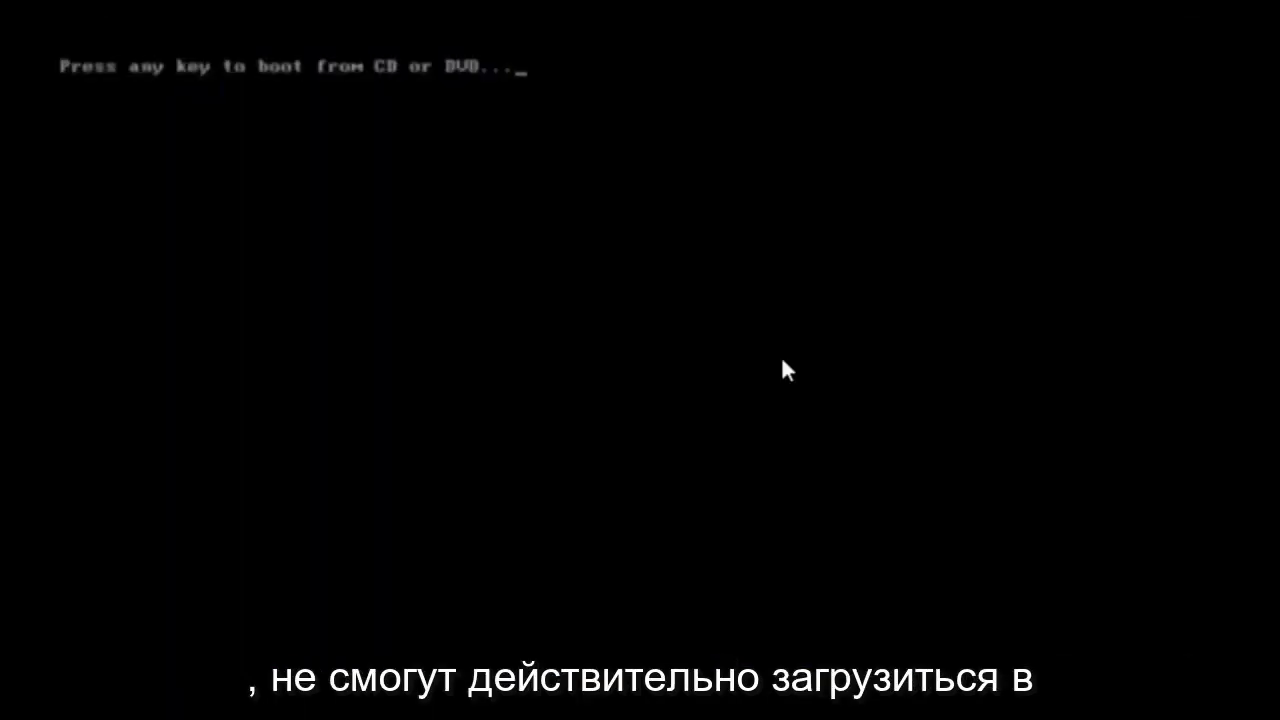
# Boot from the installation disc at the 'Press any key' prompt.
pyautogui.press('enter')
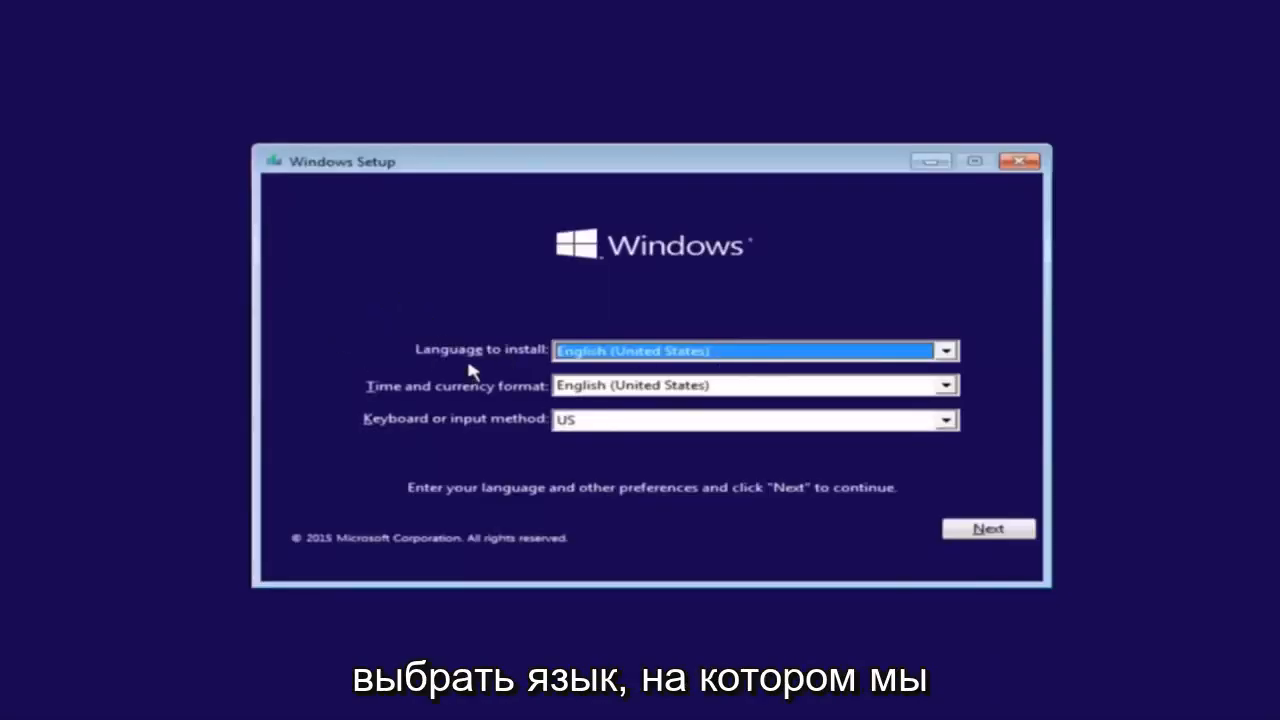
# Keep English (United States) language and format with US keyboard and continue to the next page.
pyautogui.click(944, 350)
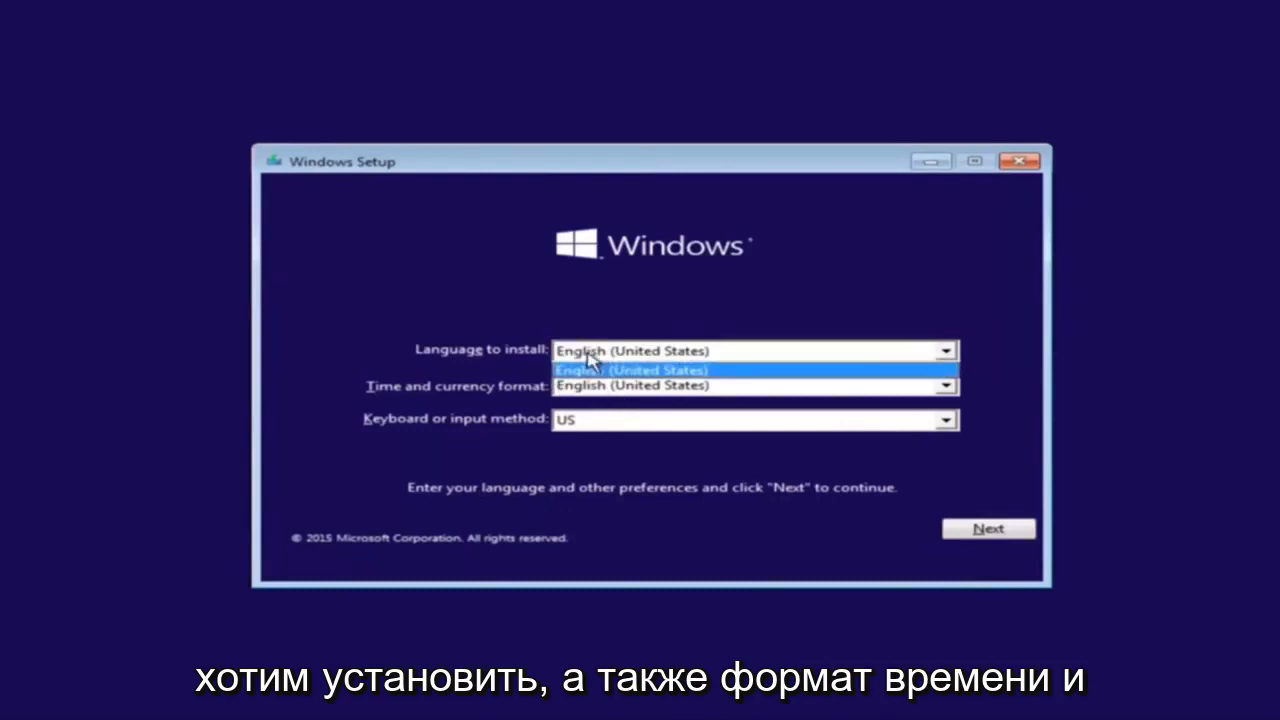
pyautogui.click(944, 384)
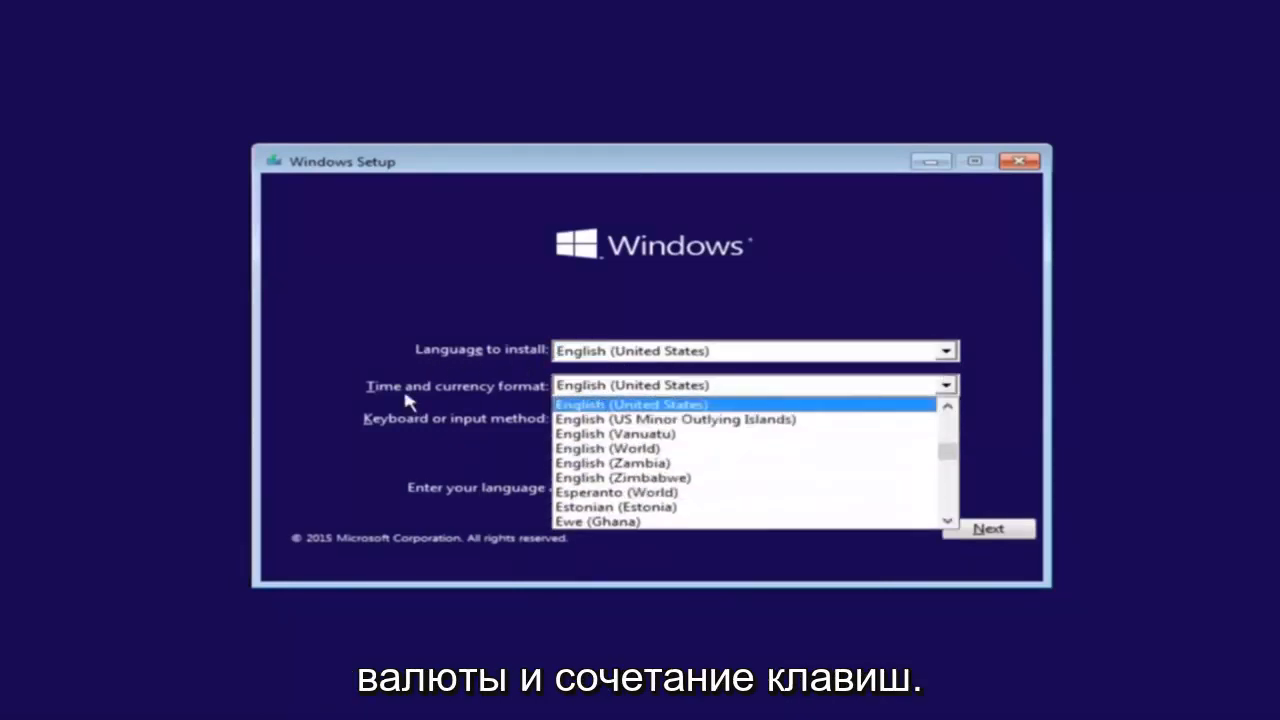
pyautogui.click(632, 384)
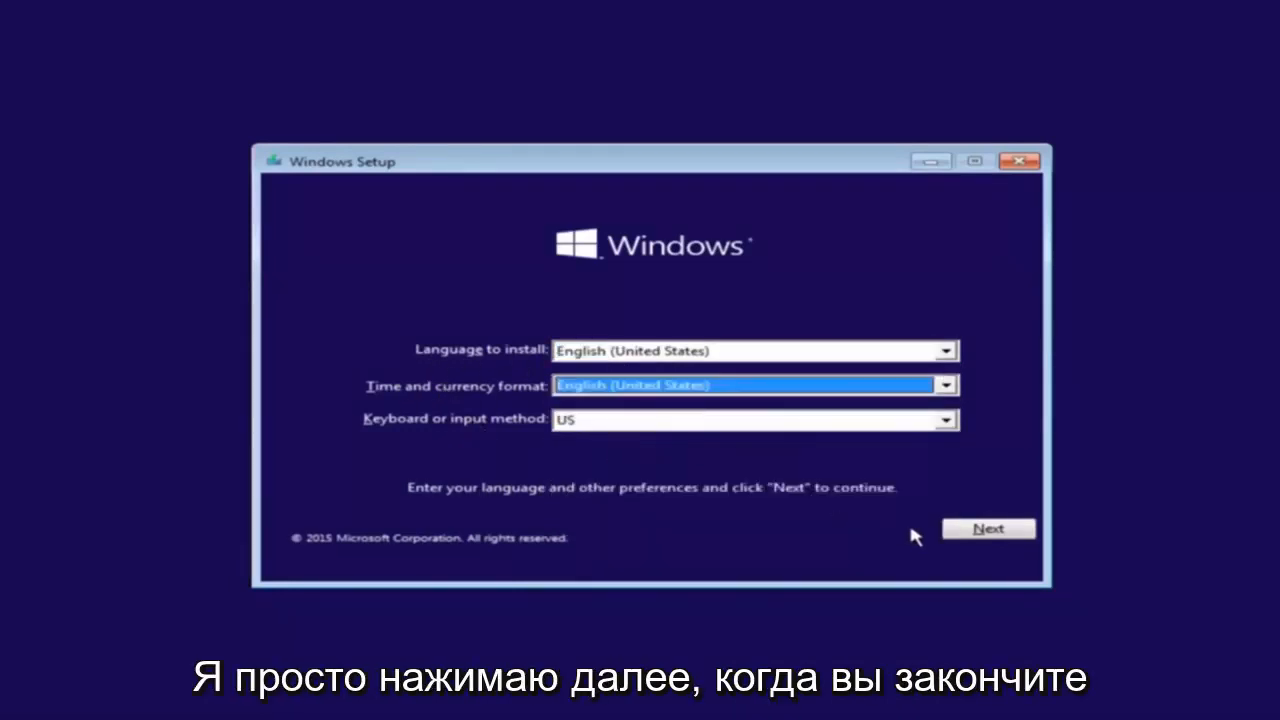
pyautogui.click(988, 528)
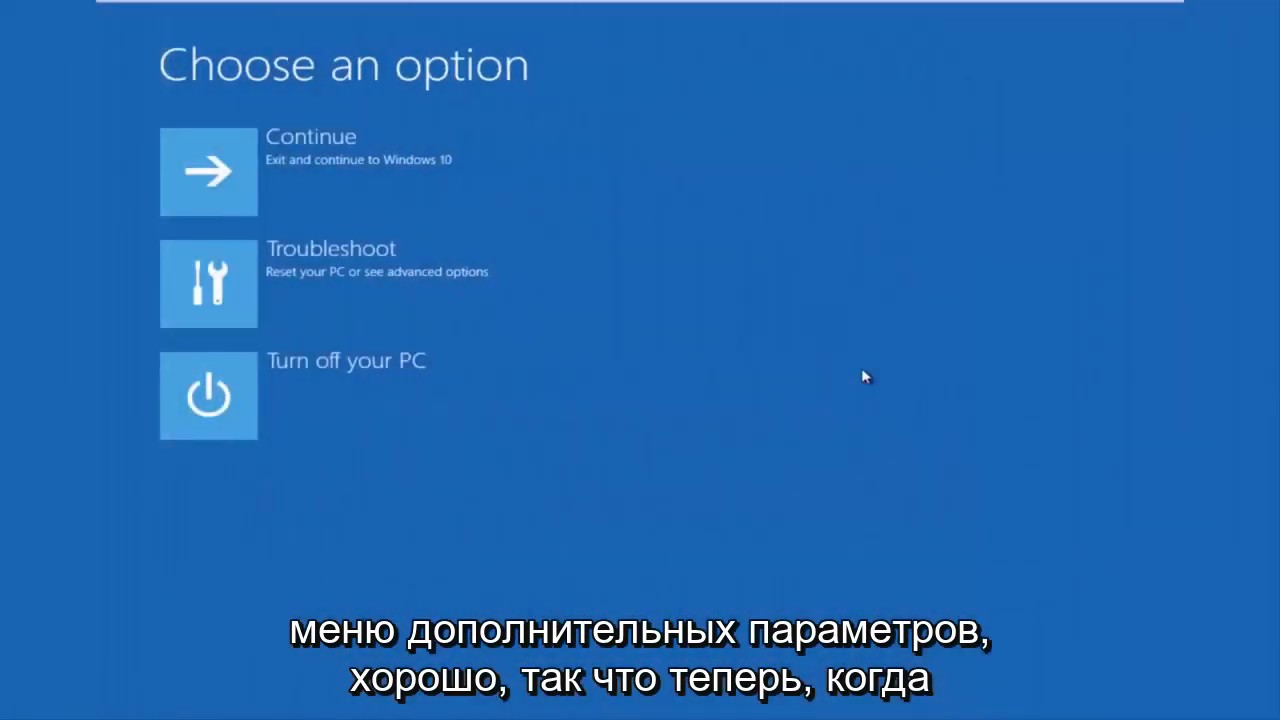
pyautogui.moveTo(696, 292)
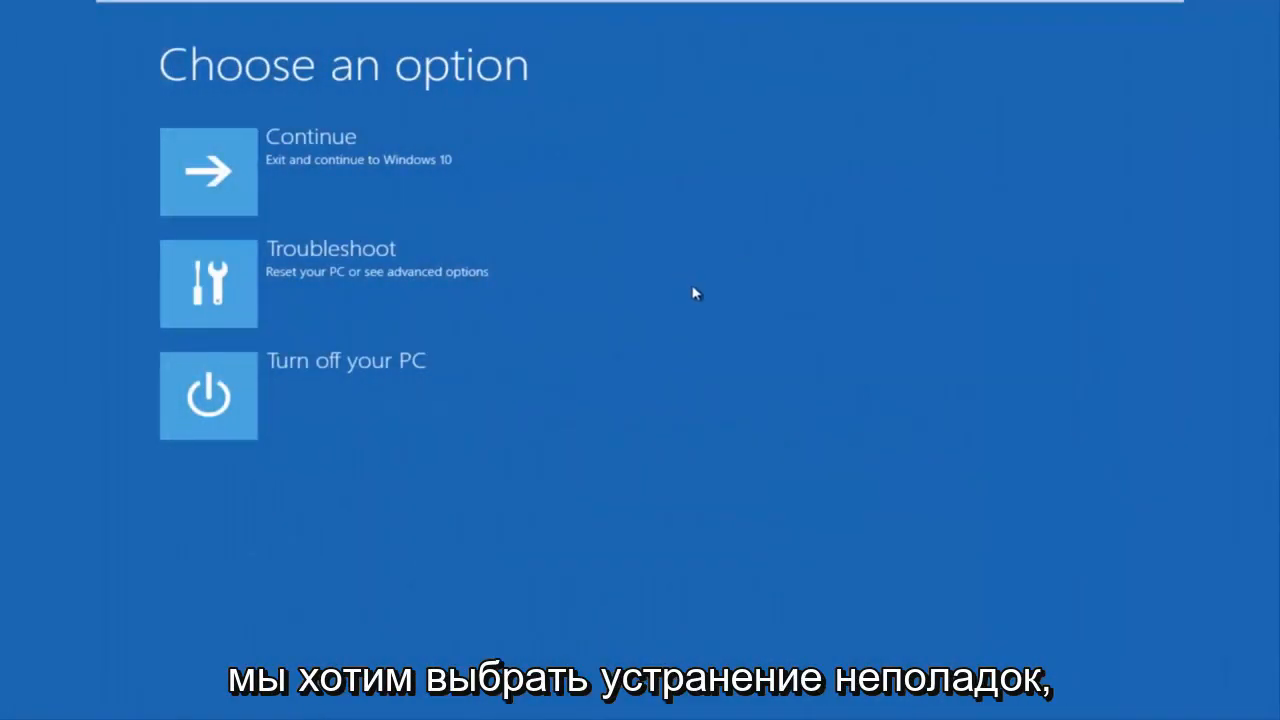
pyautogui.moveTo(190, 290)
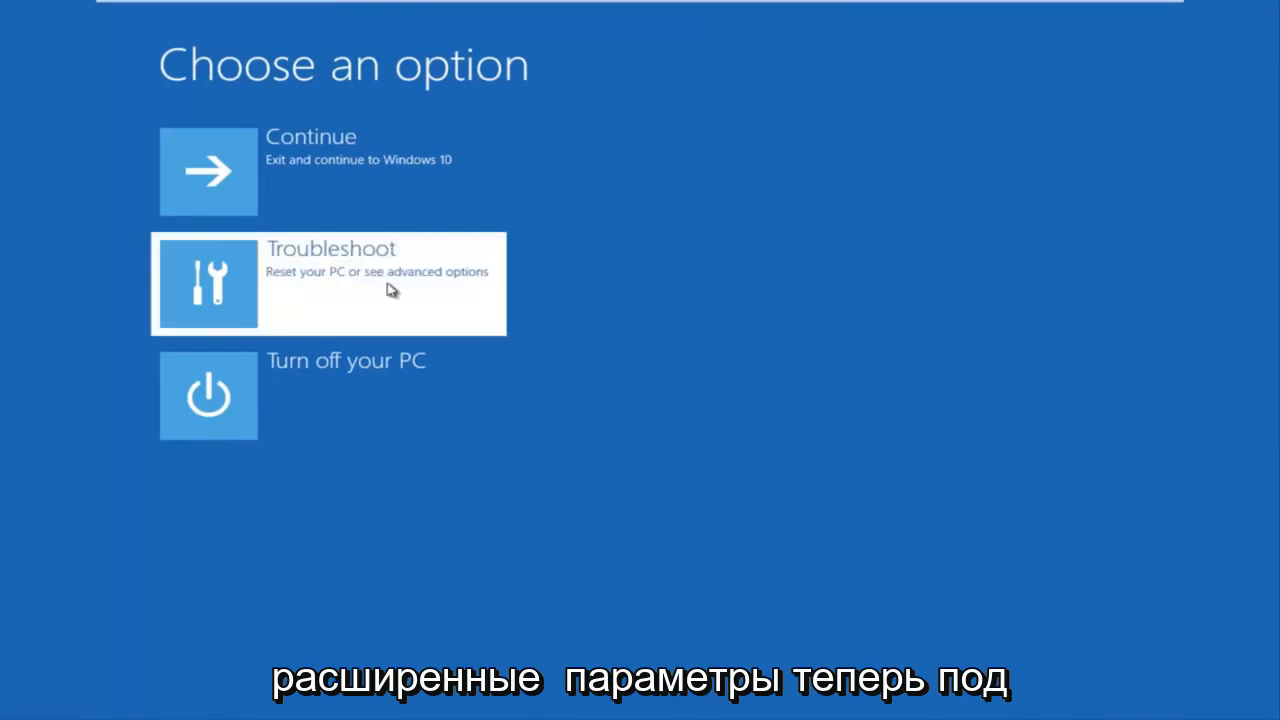
# Go through Troubleshoot and Advanced options to launch the recovery Command Prompt.
pyautogui.click(328, 284)
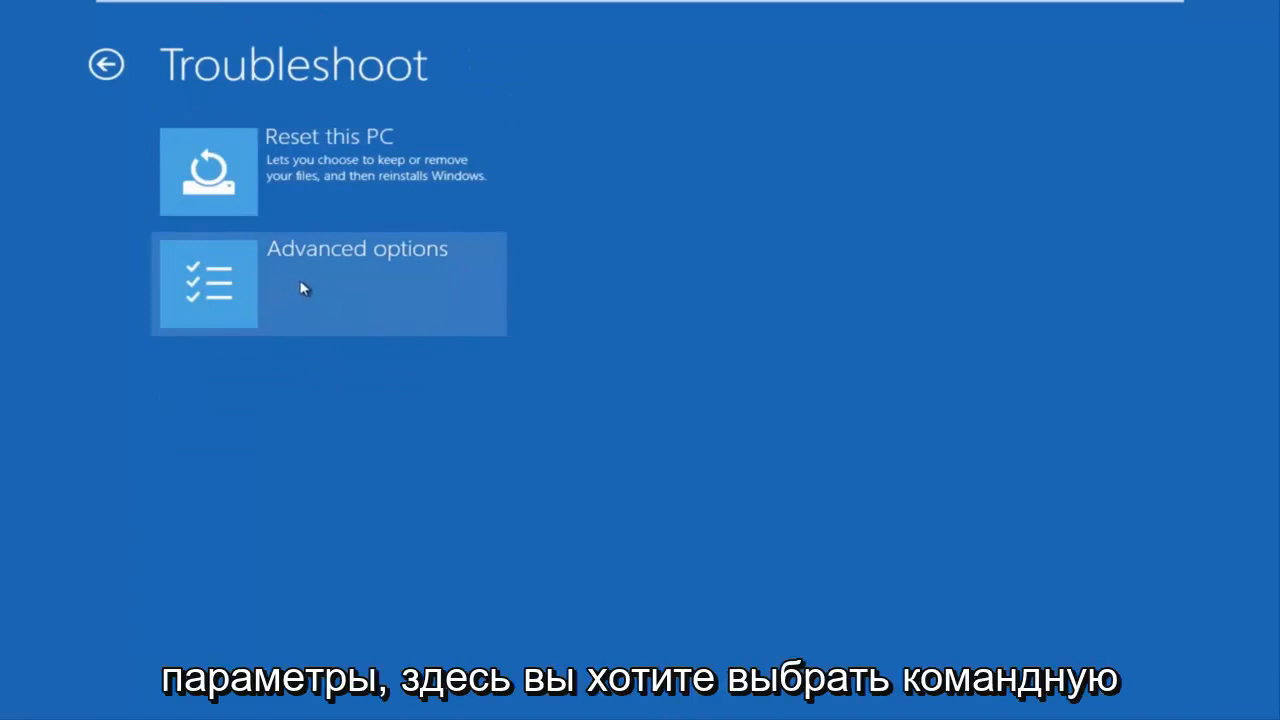
pyautogui.click(328, 284)
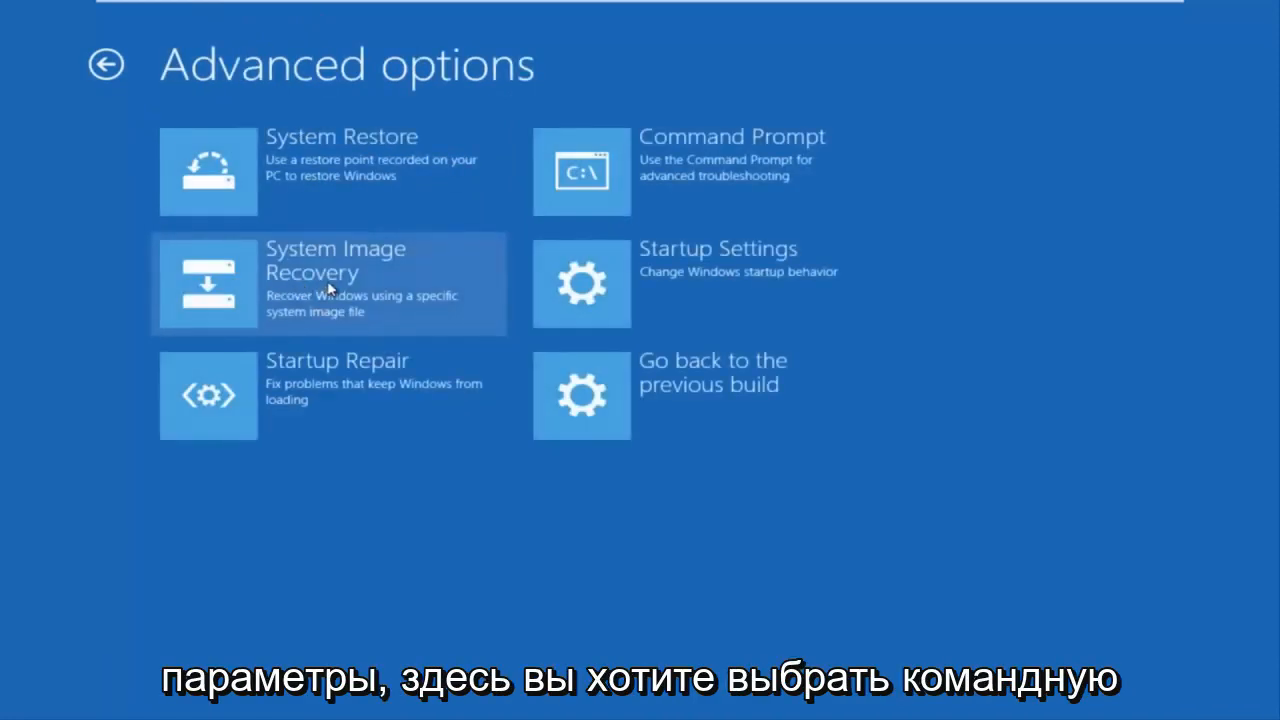
pyautogui.moveTo(640, 192)
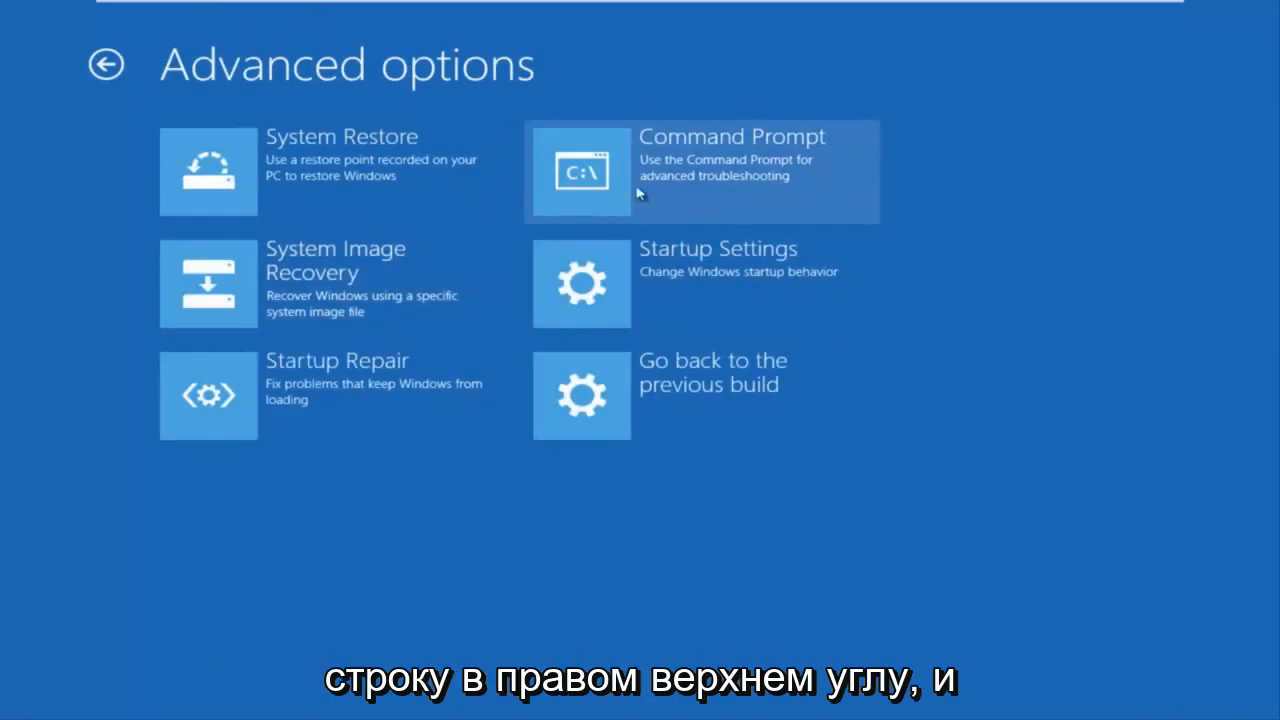
pyautogui.click(700, 172)
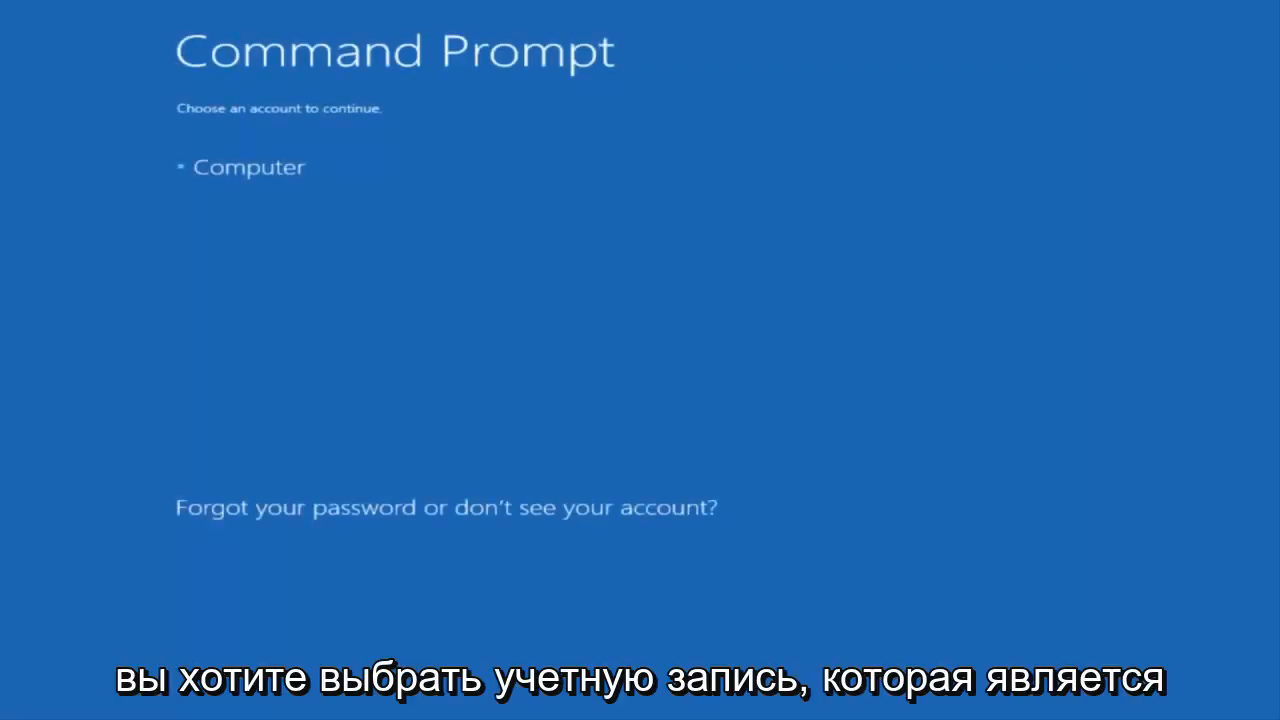
pyautogui.moveTo(918, 168)
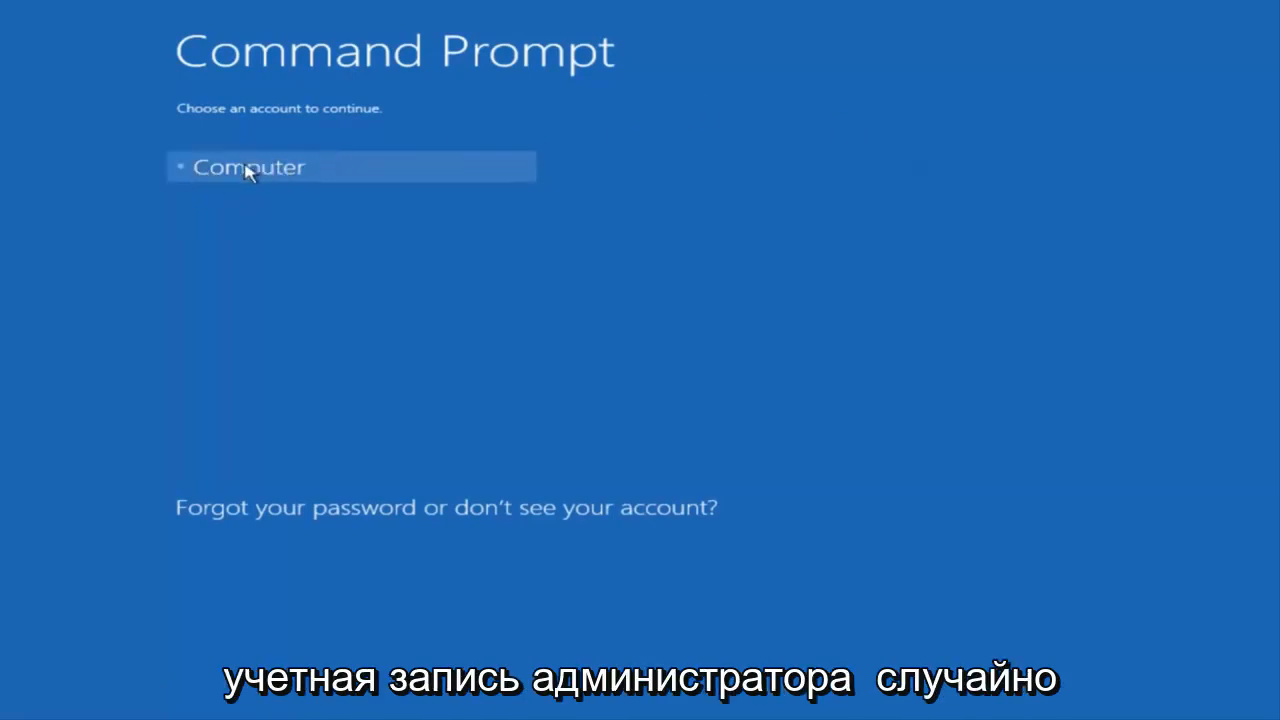
# Sign in to the Computer account with its password to reach the X:\windows\system32 prompt.
pyautogui.click(250, 166)
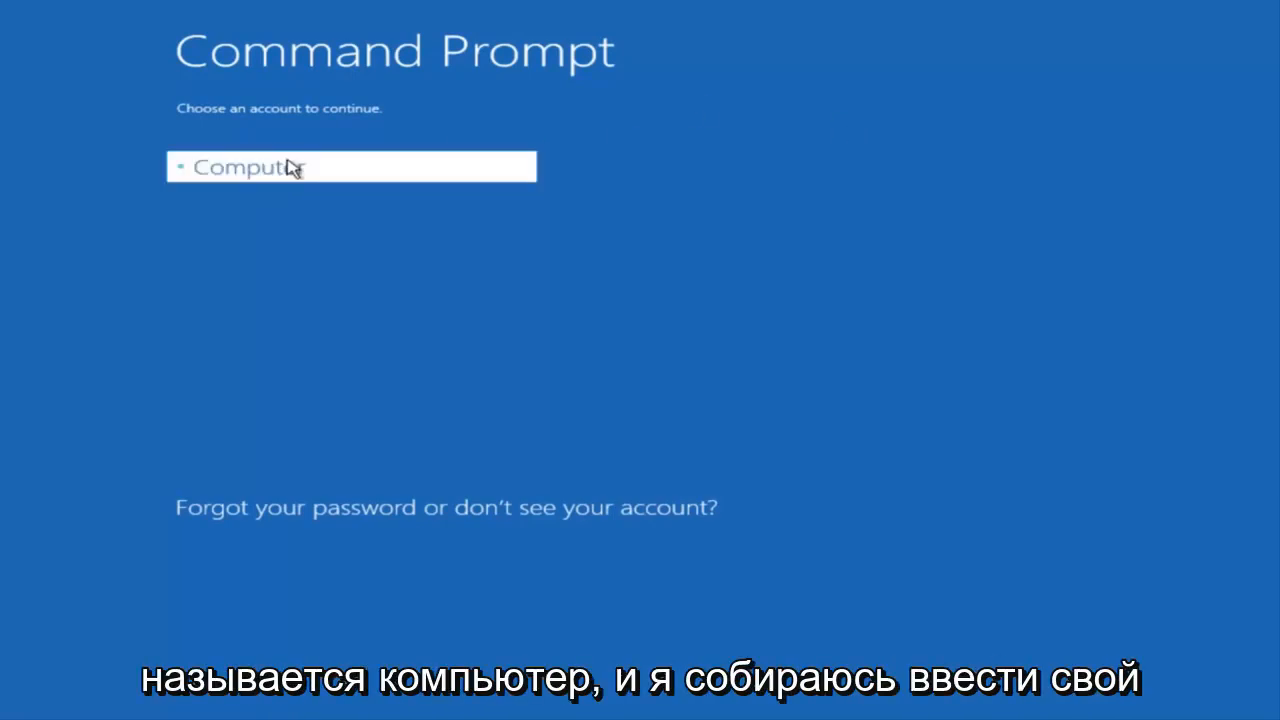
pyautogui.click(350, 166)
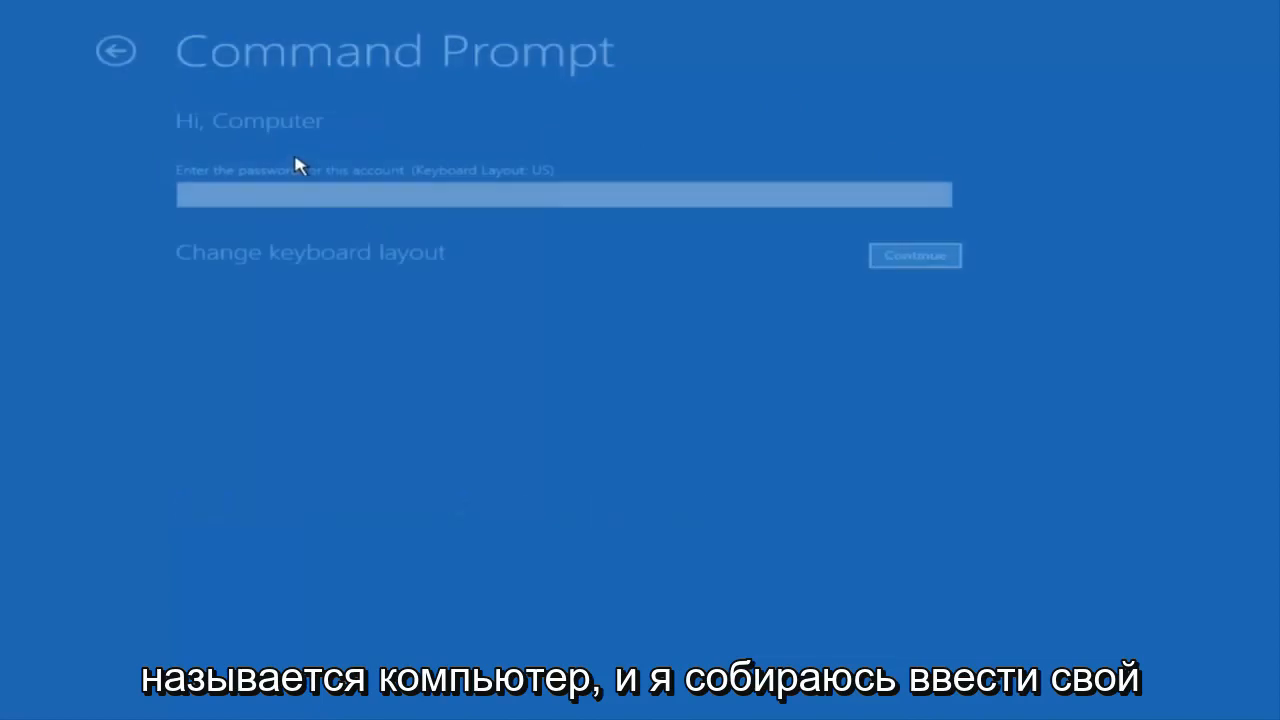
pyautogui.write('password')
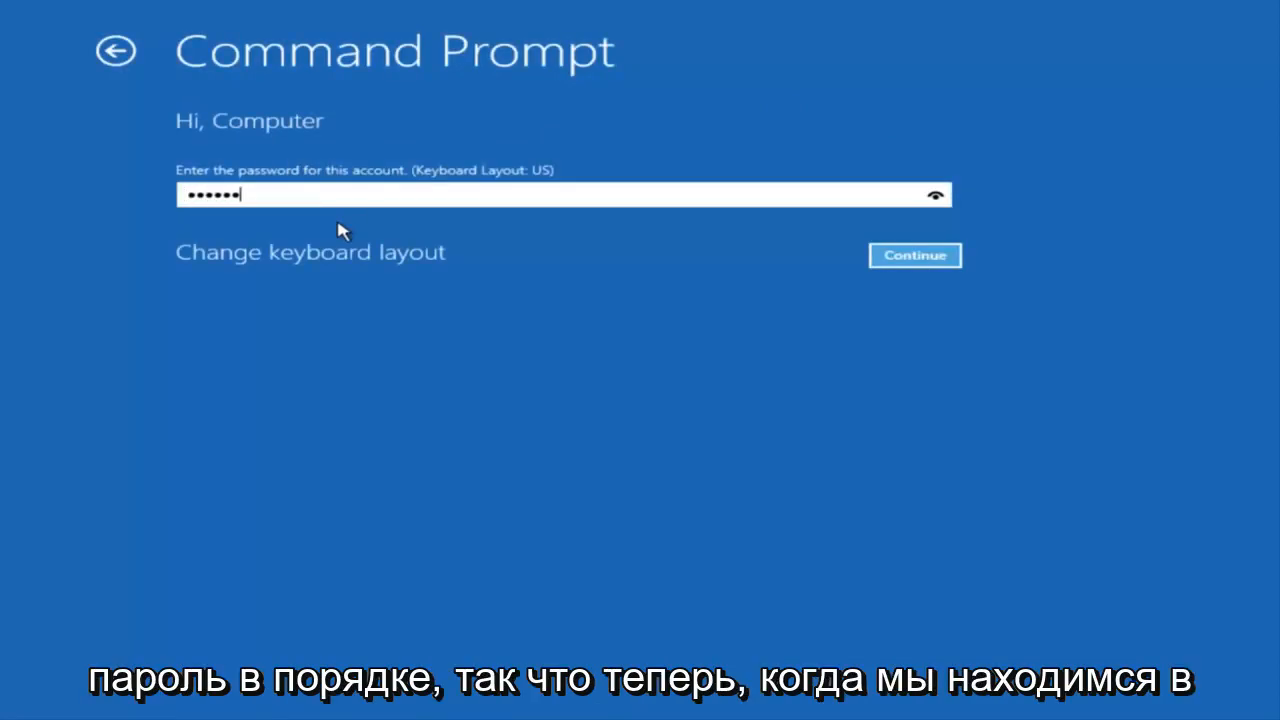
pyautogui.click(912, 256)
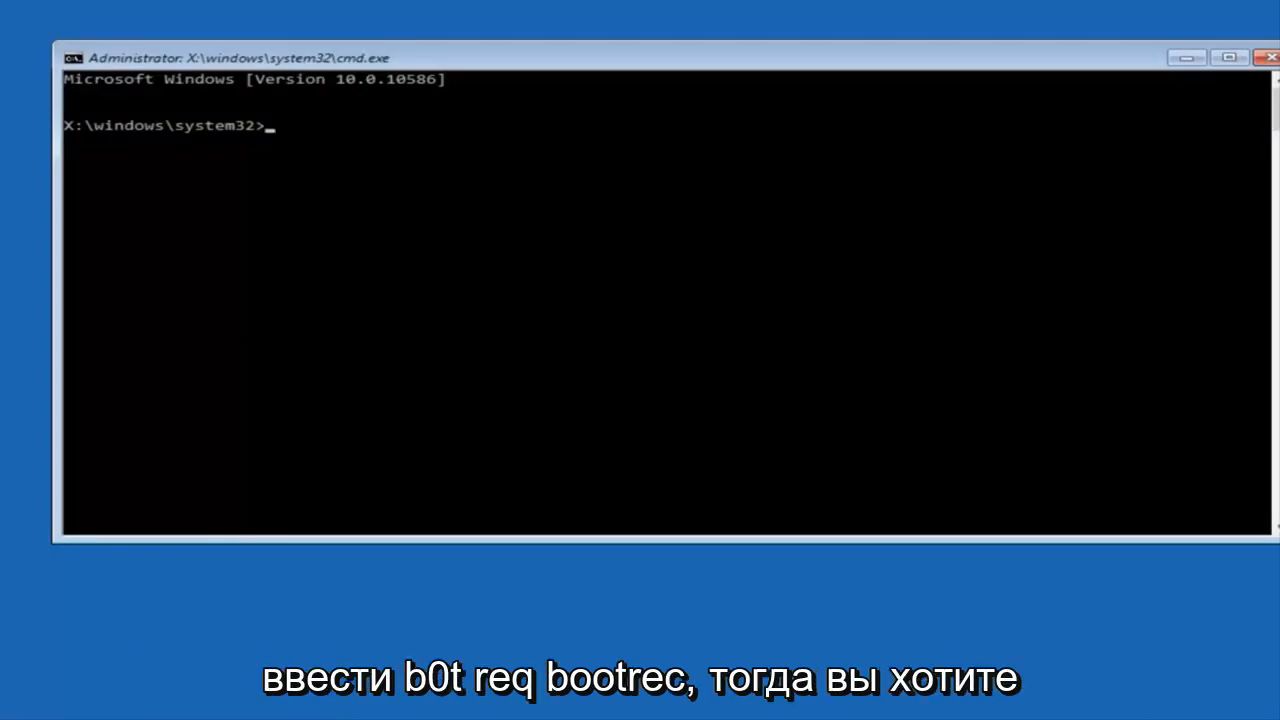
# Run Bootrec /fixmbr to repair the master boot record successfully.
pyautogui.write('B')
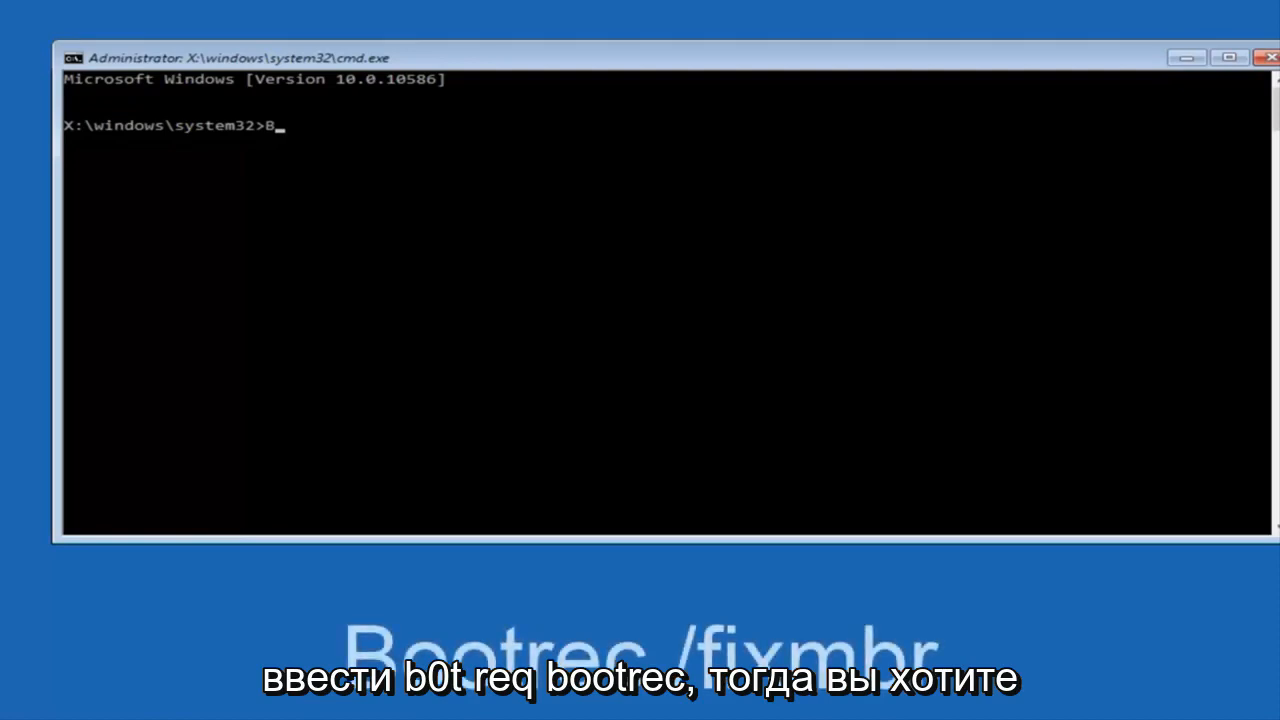
pyautogui.write('ootrec')
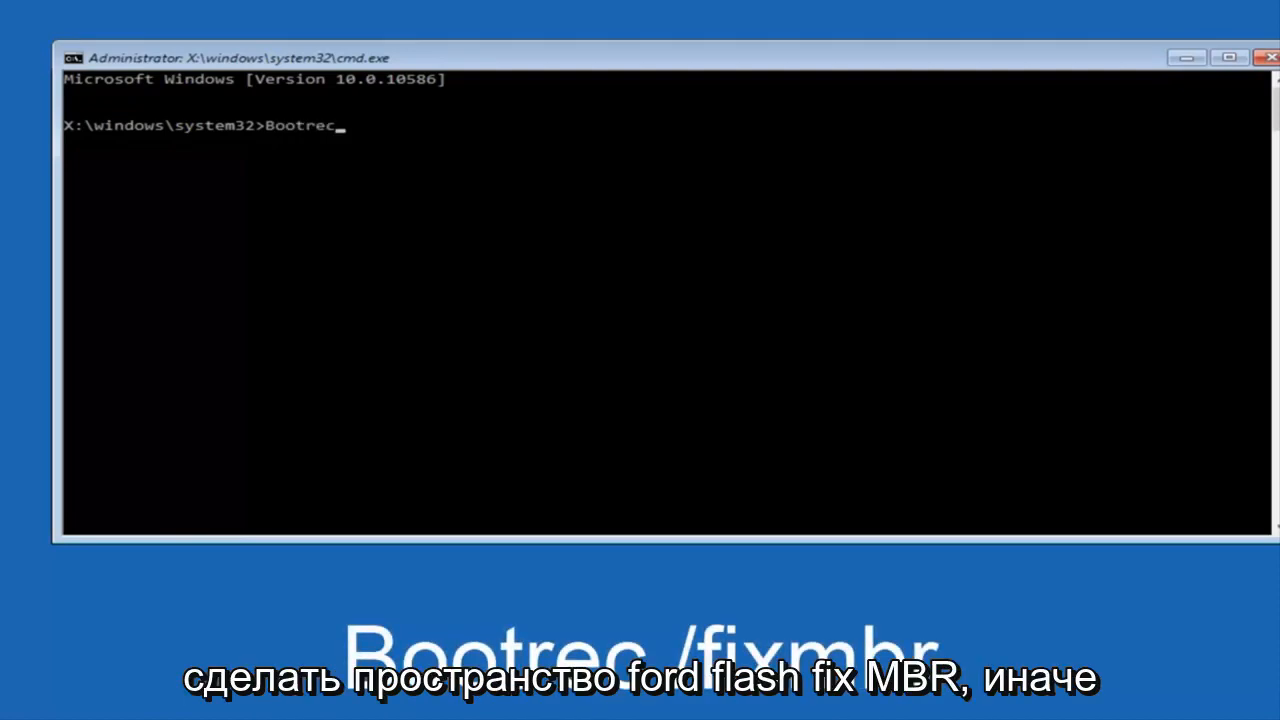
pyautogui.write('/')
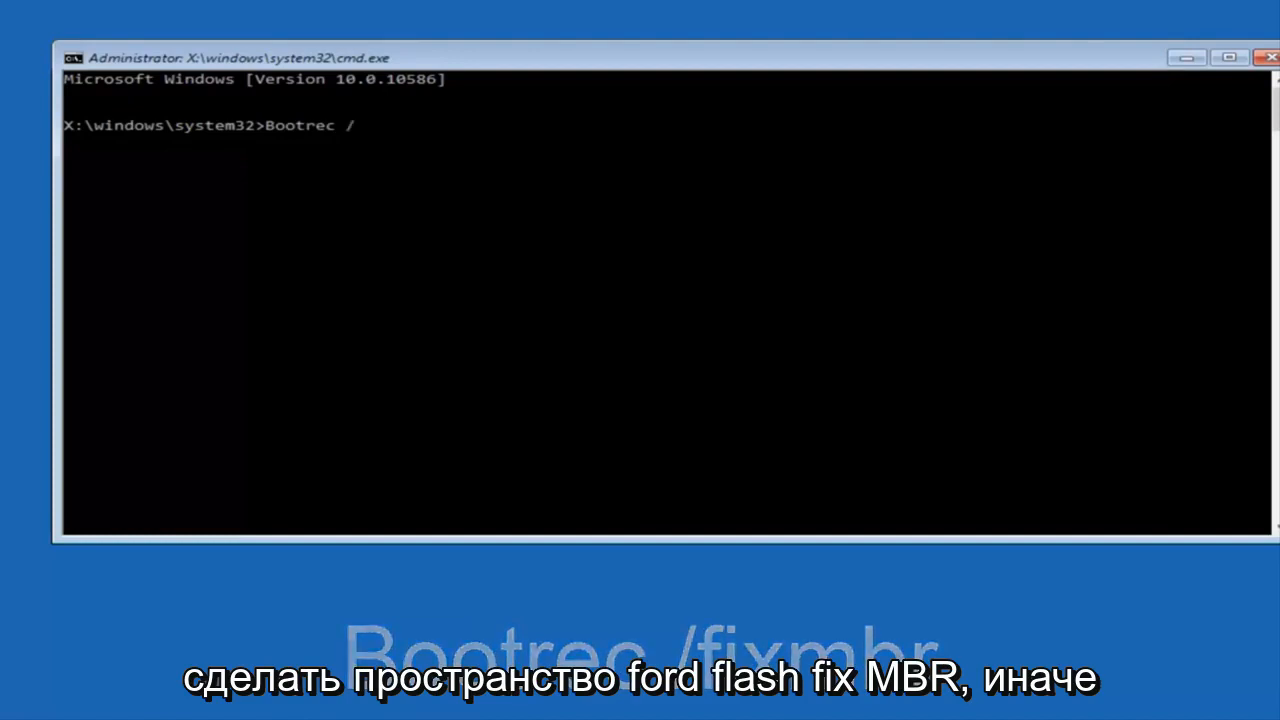
pyautogui.write('fix')
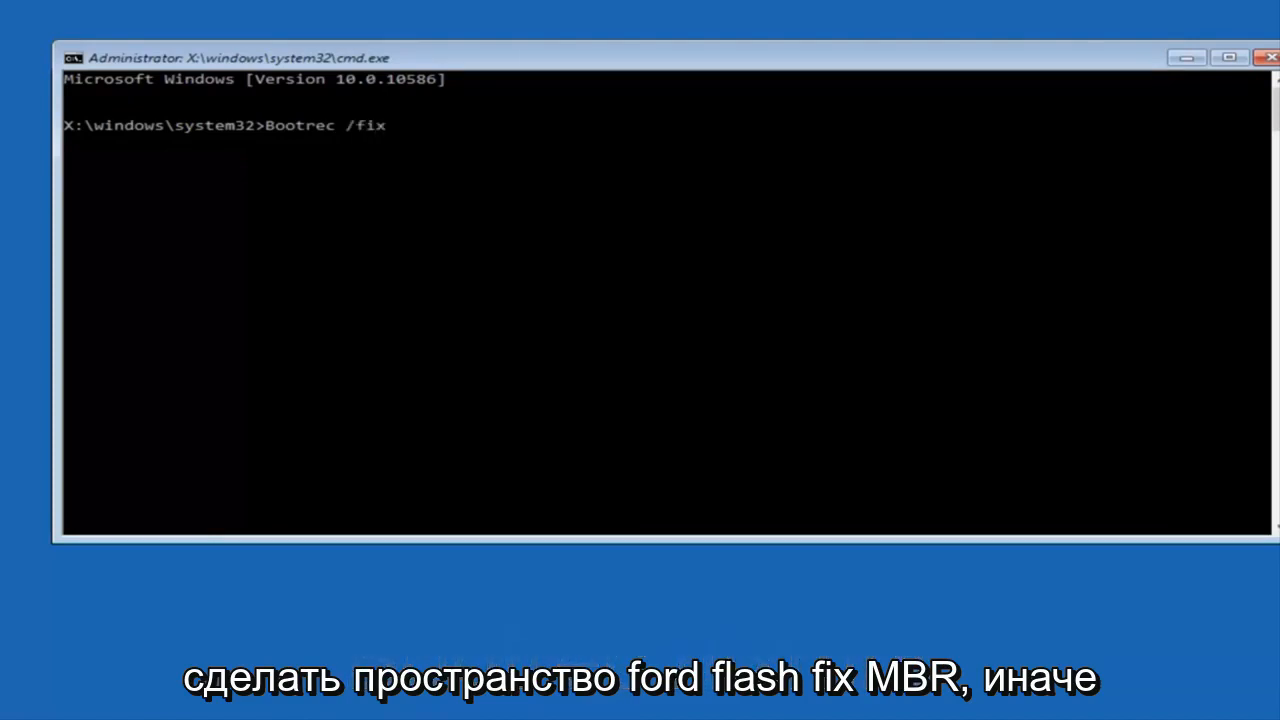
pyautogui.write('mbr')
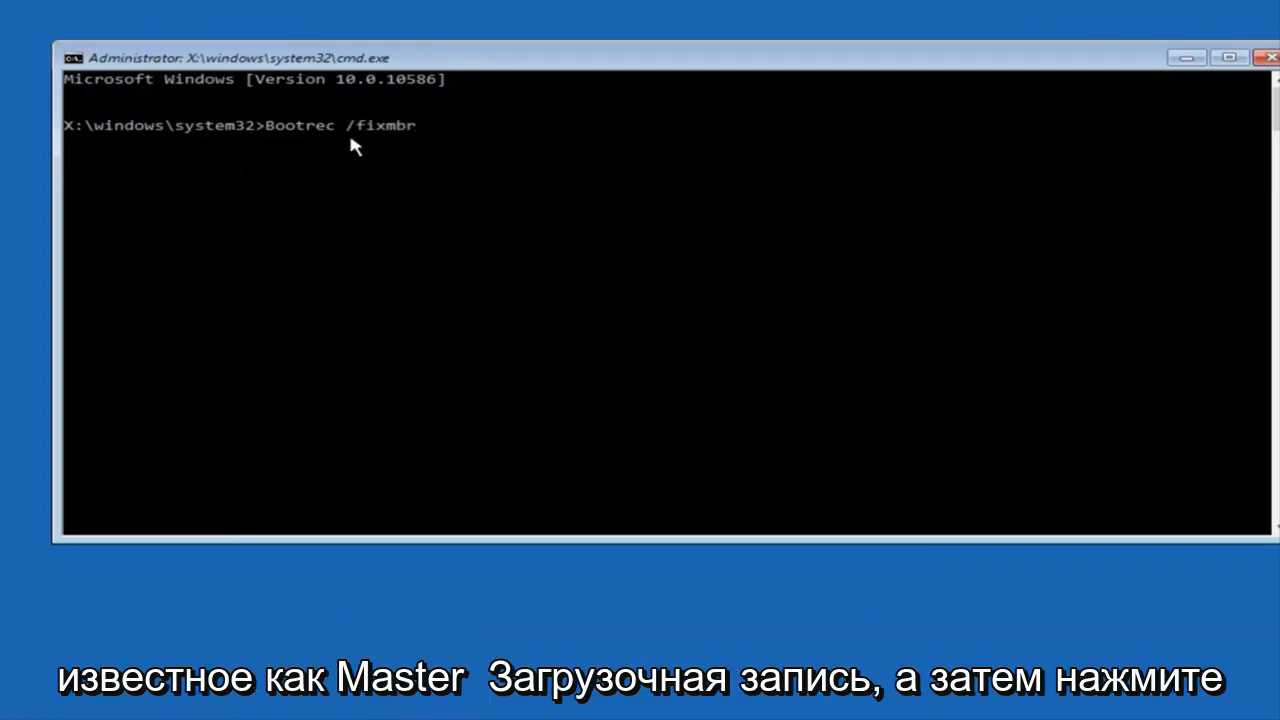
pyautogui.moveTo(336, 248)
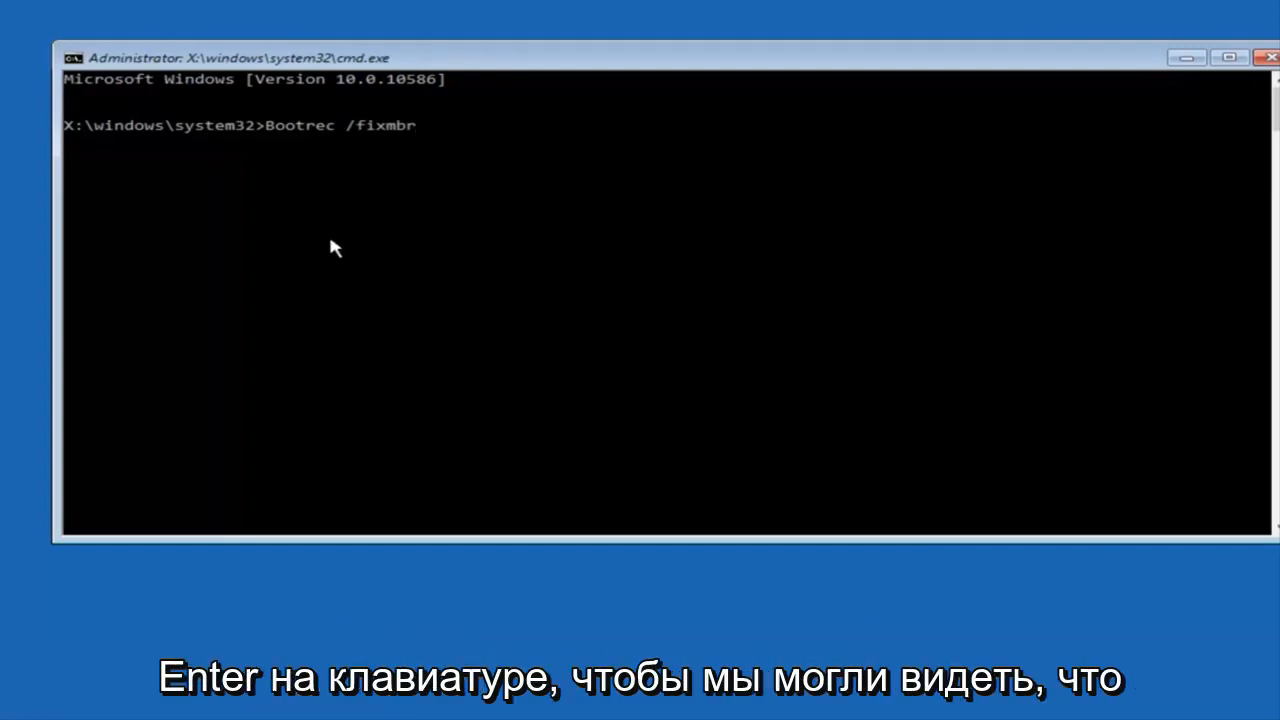
pyautogui.press('enter')
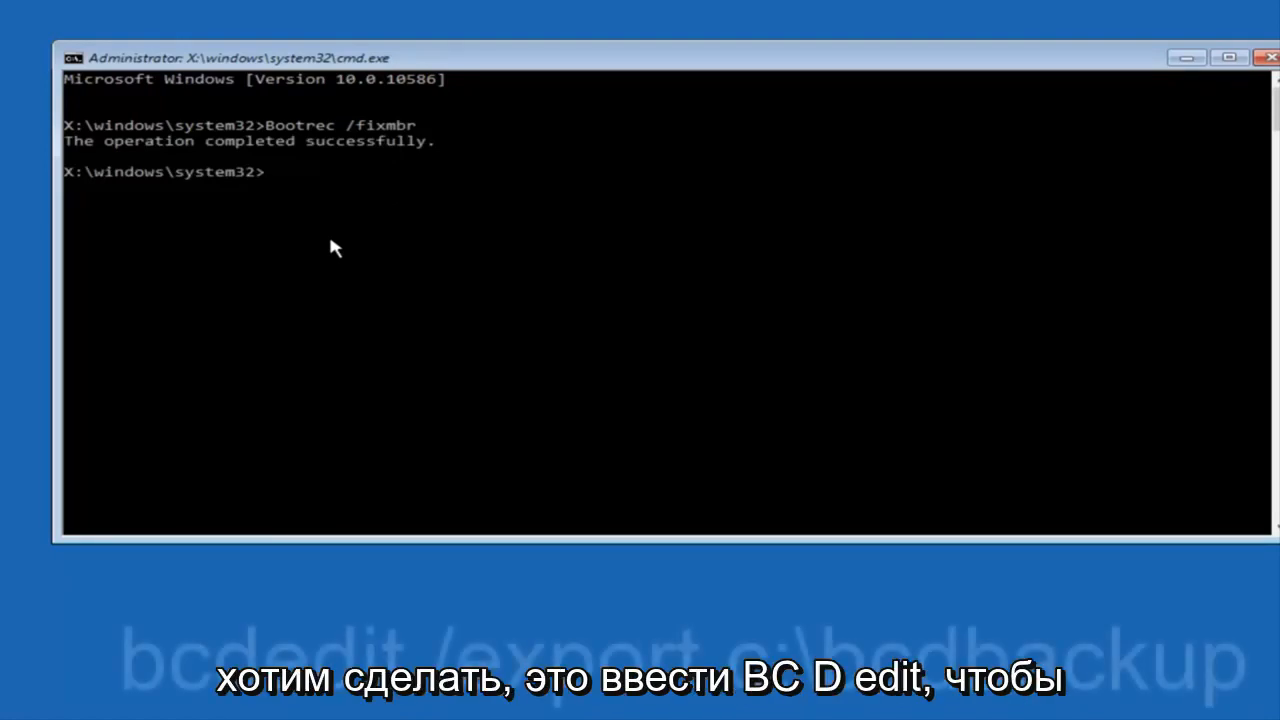
# Run bcdedit /export c:\bcdbackup to back up the boot configuration data.
pyautogui.write('bc')
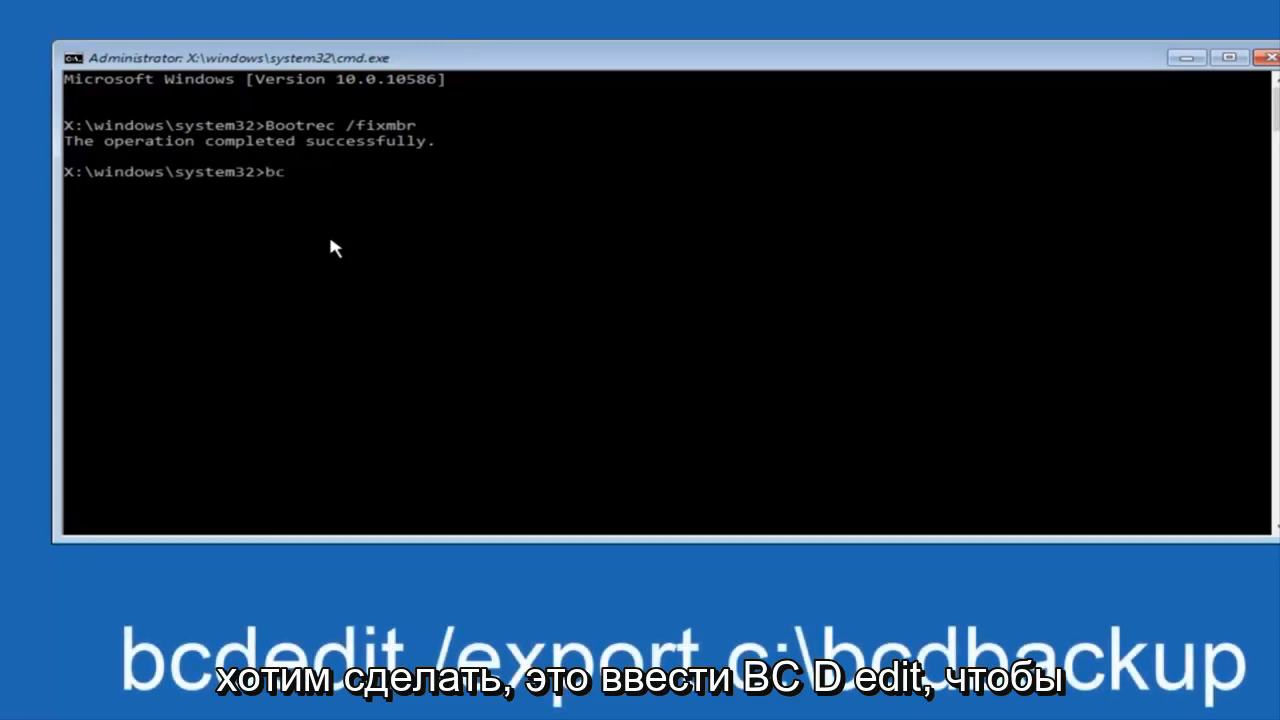
pyautogui.write('dedit')
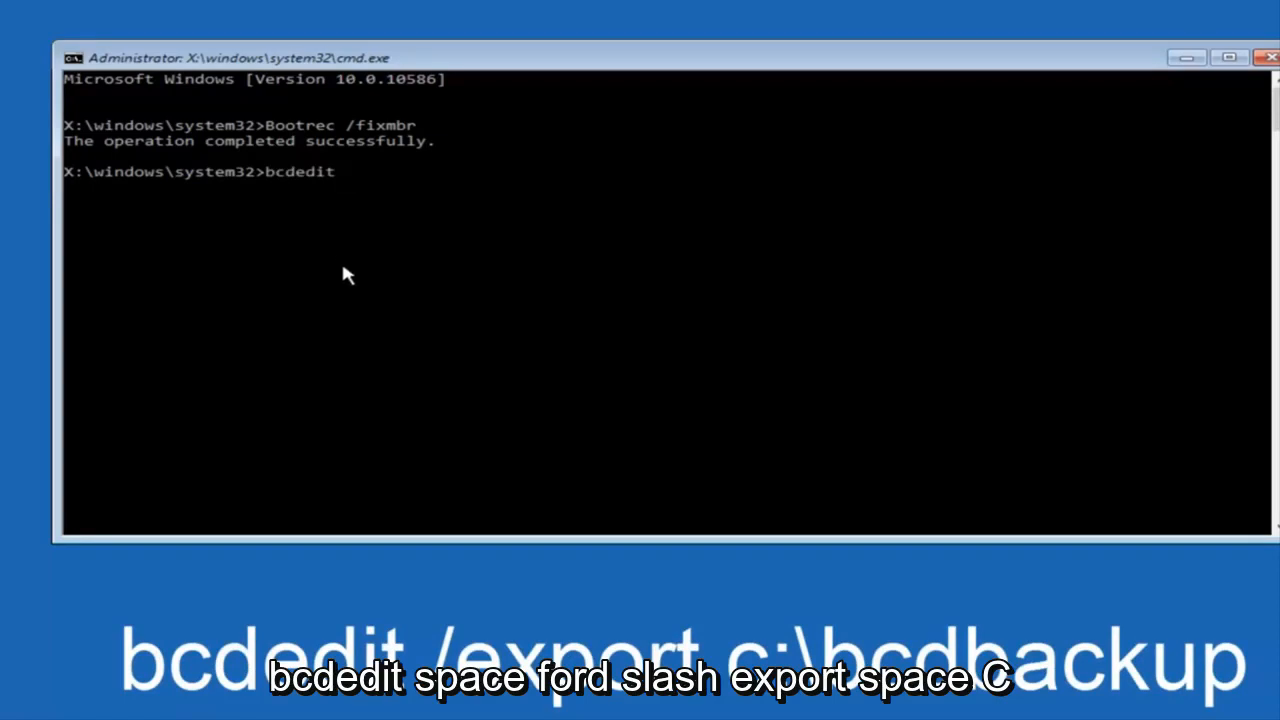
pyautogui.write('/export')
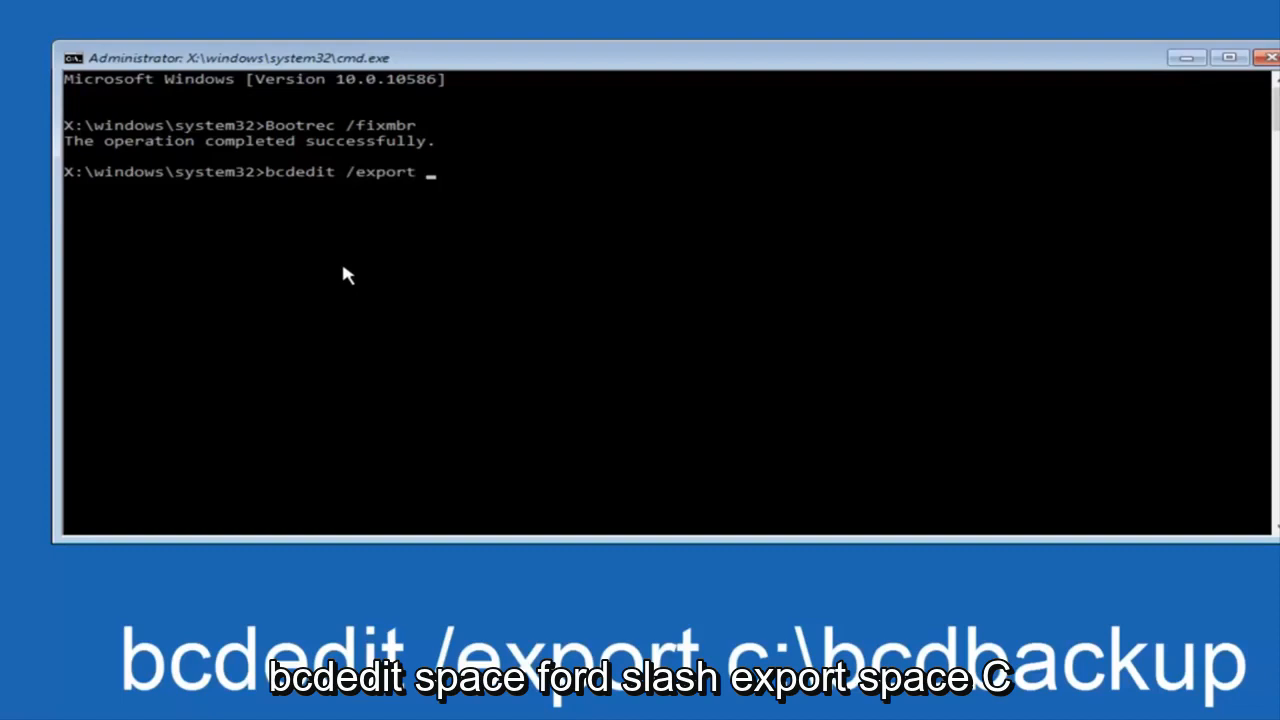
pyautogui.write('c')
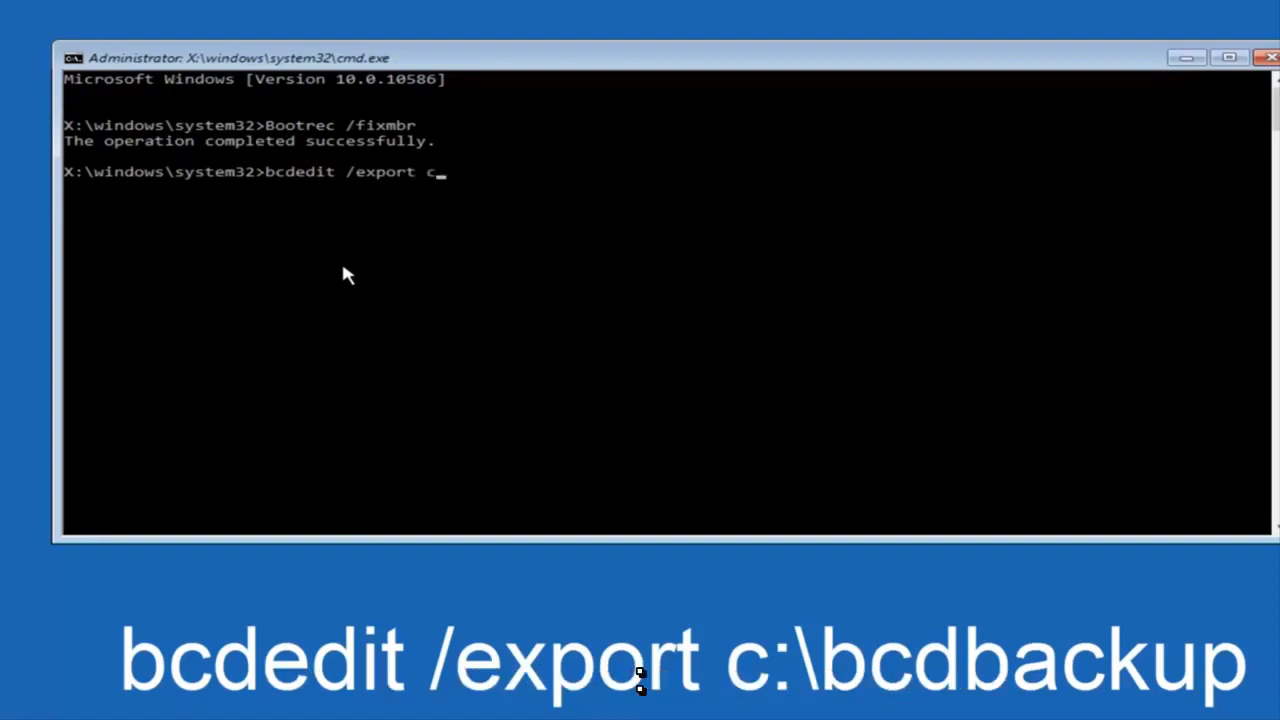
pyautogui.write(':\\')
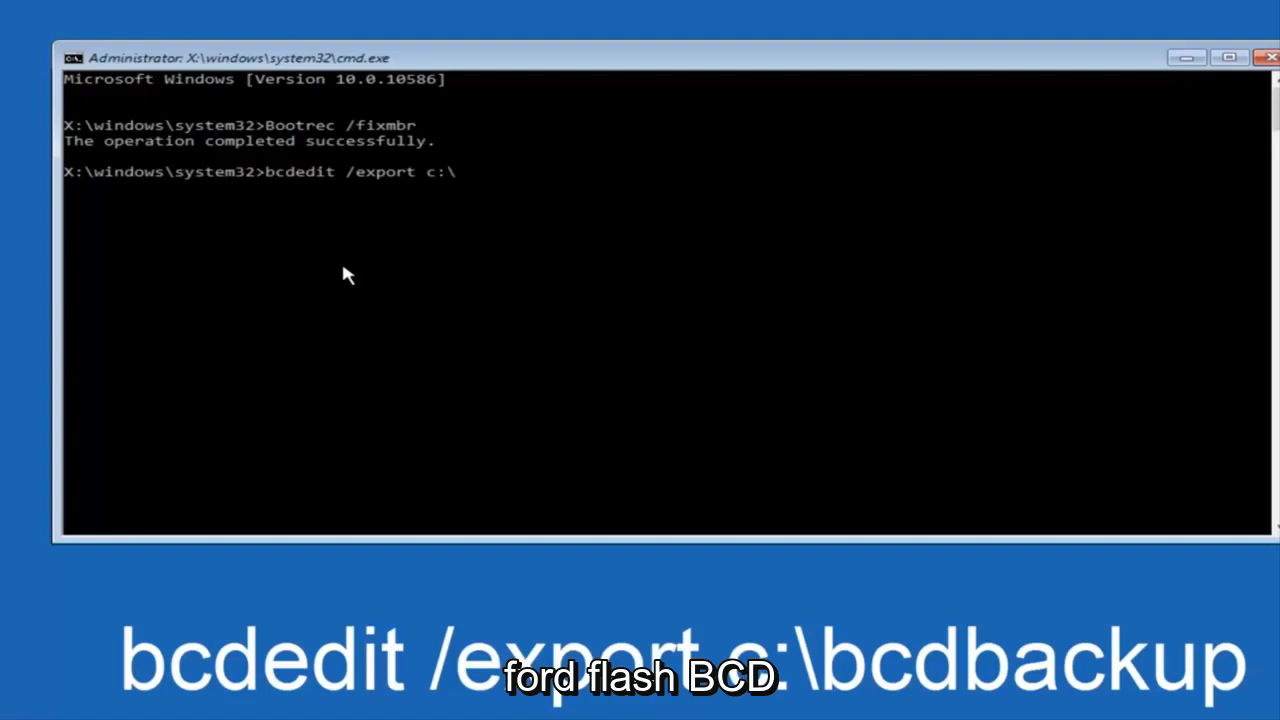
pyautogui.write('bcd')
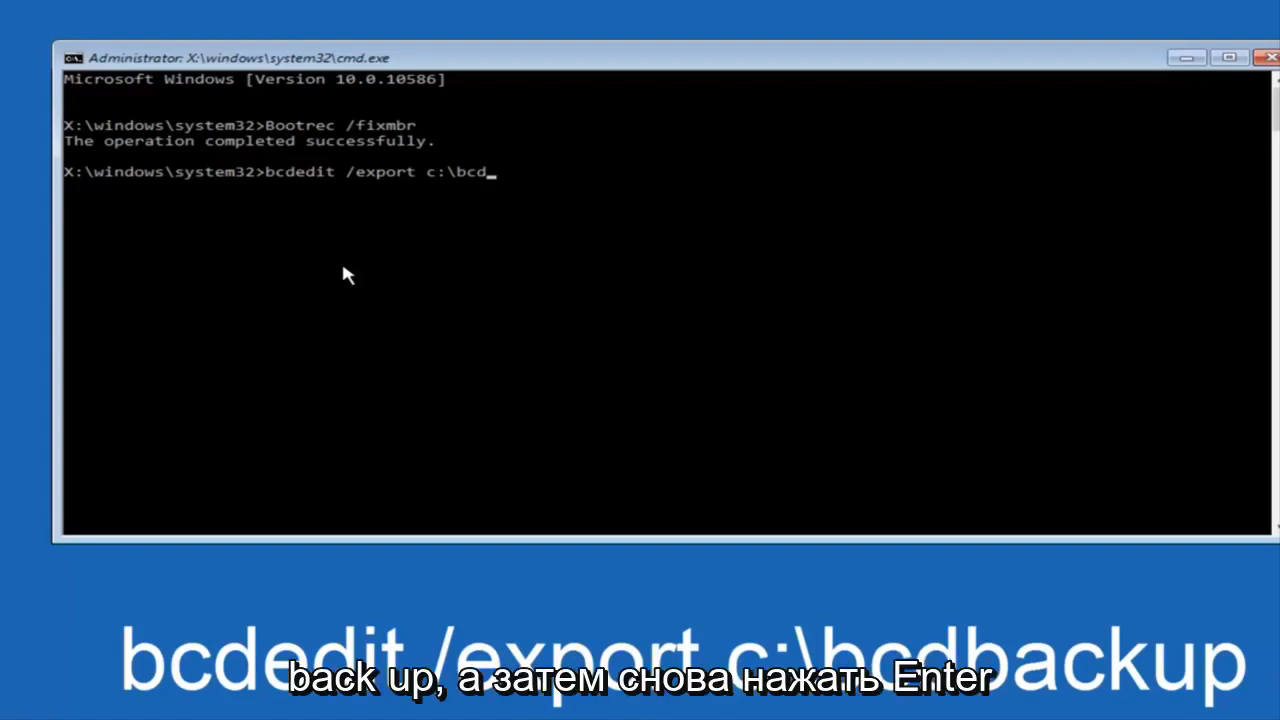
pyautogui.write('backup')
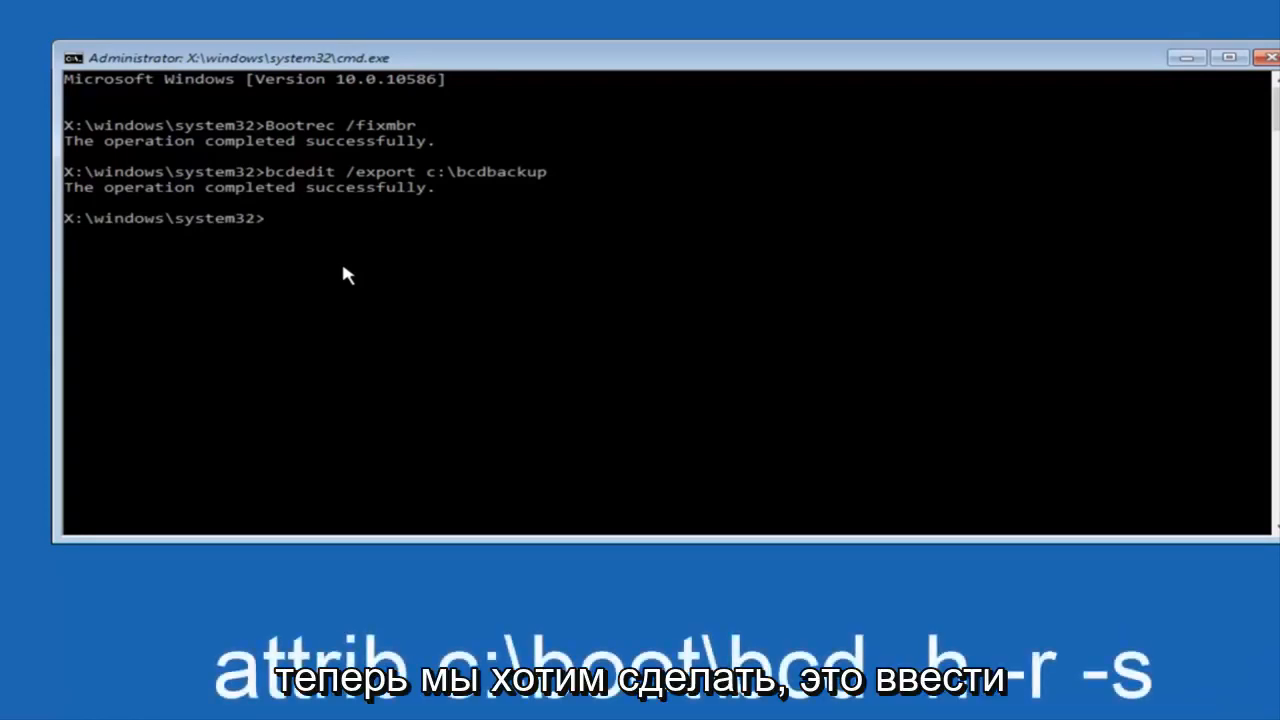
# Run attrib c:\boot\bcd -h -r -s to clear the boot file's hidden, read-only and system attributes.
pyautogui.write('att')
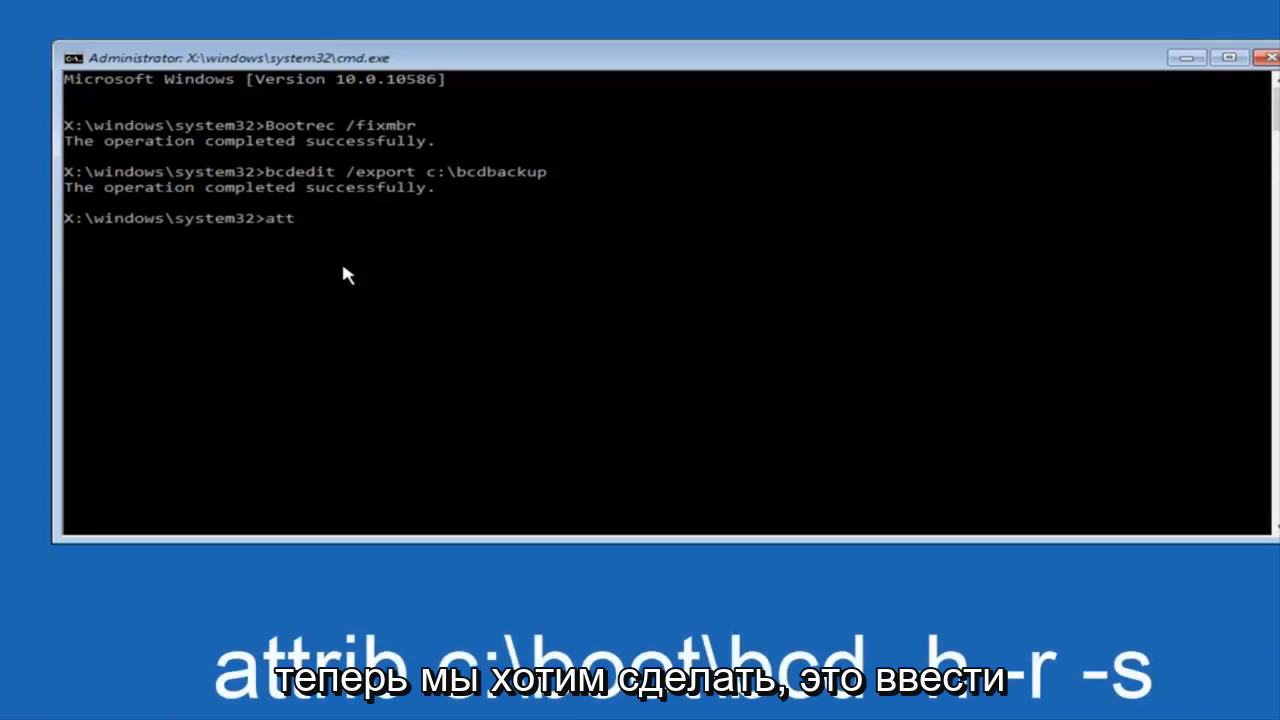
pyautogui.write('rib')
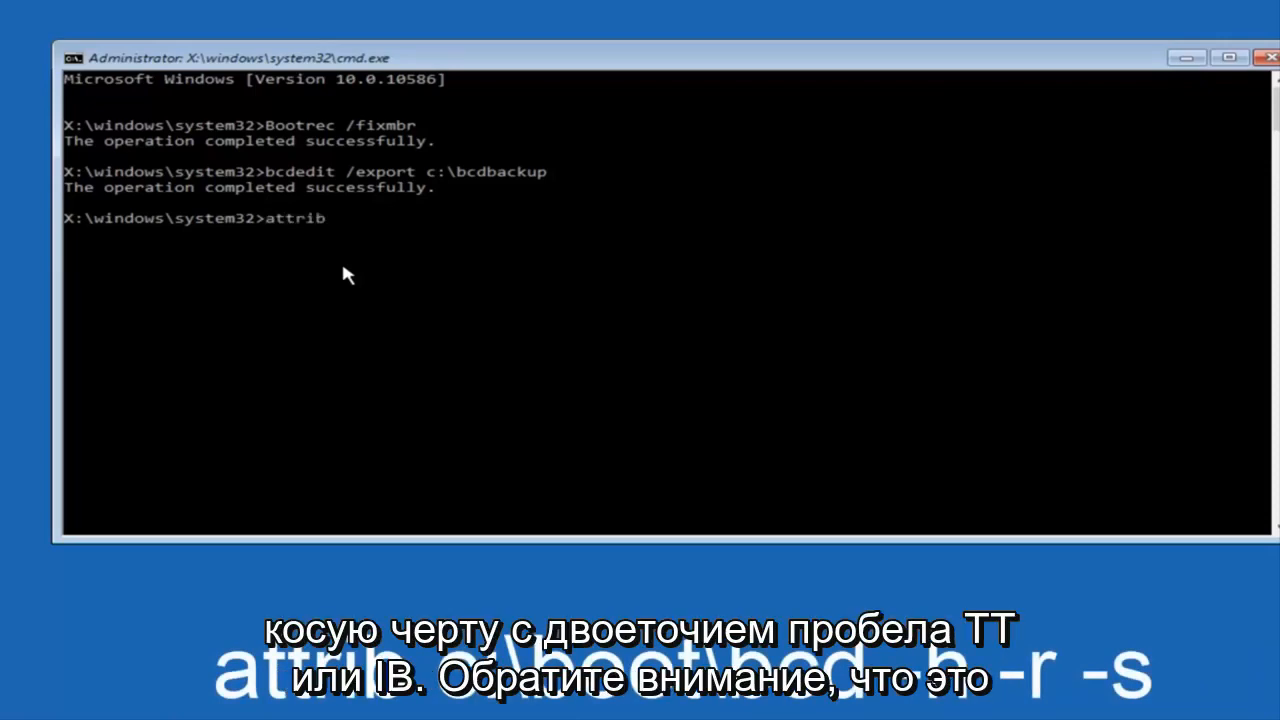
pyautogui.write('c')
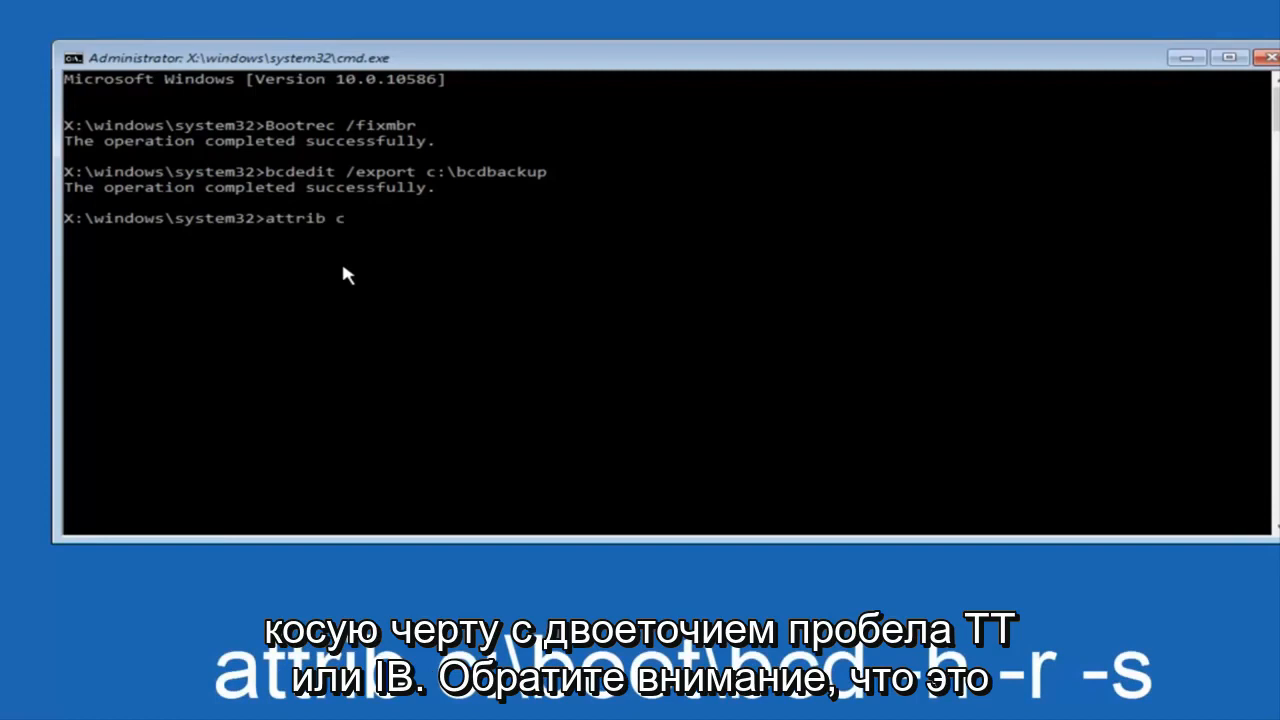
pyautogui.write(':')
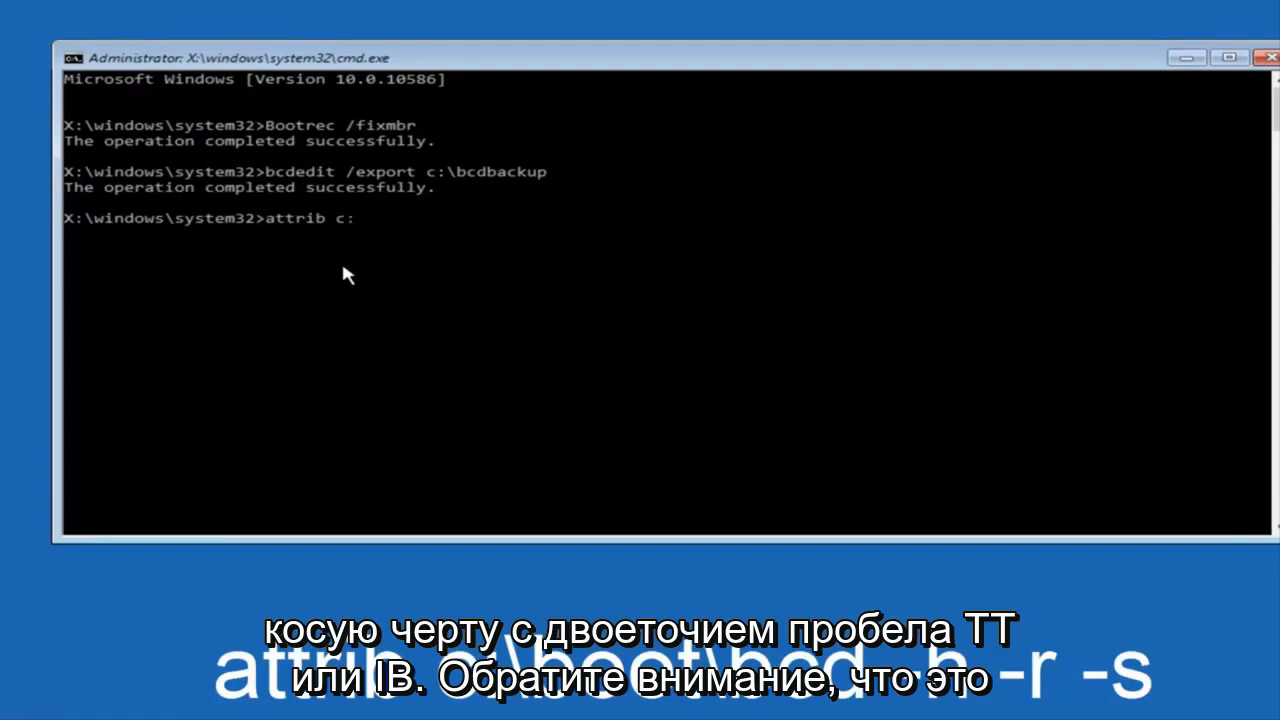
pyautogui.write('\\')
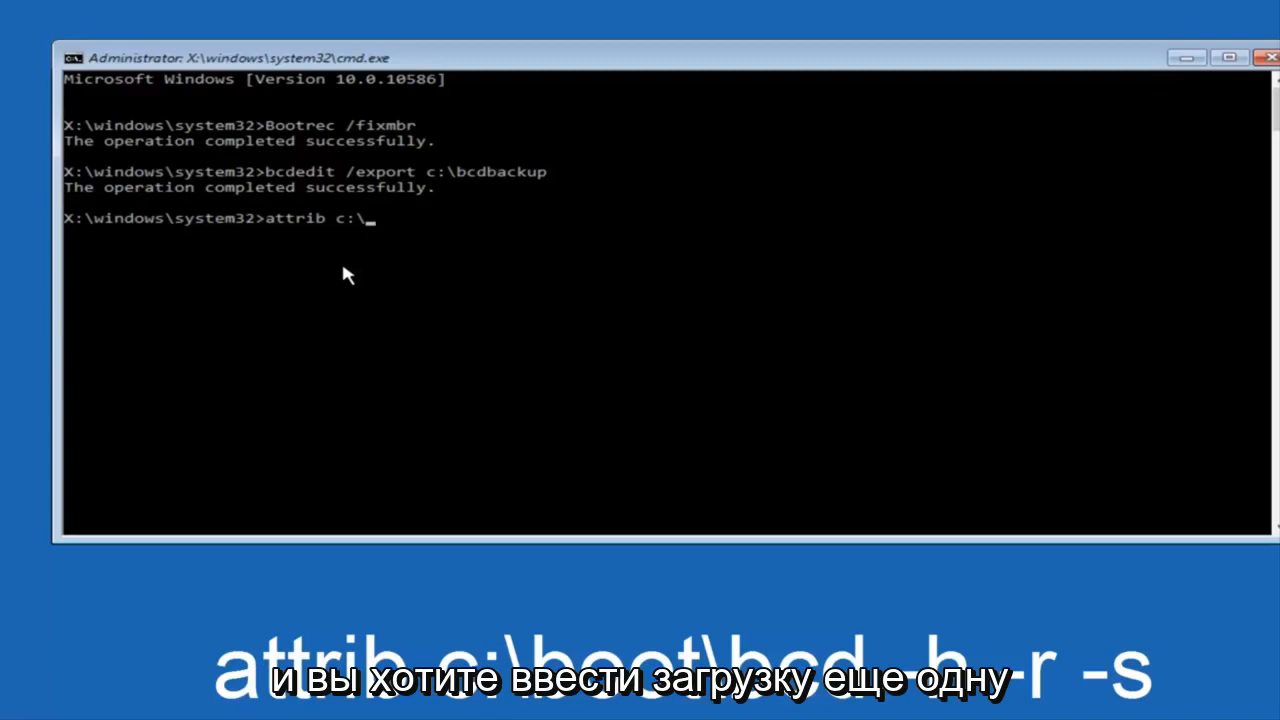
pyautogui.write('boot')
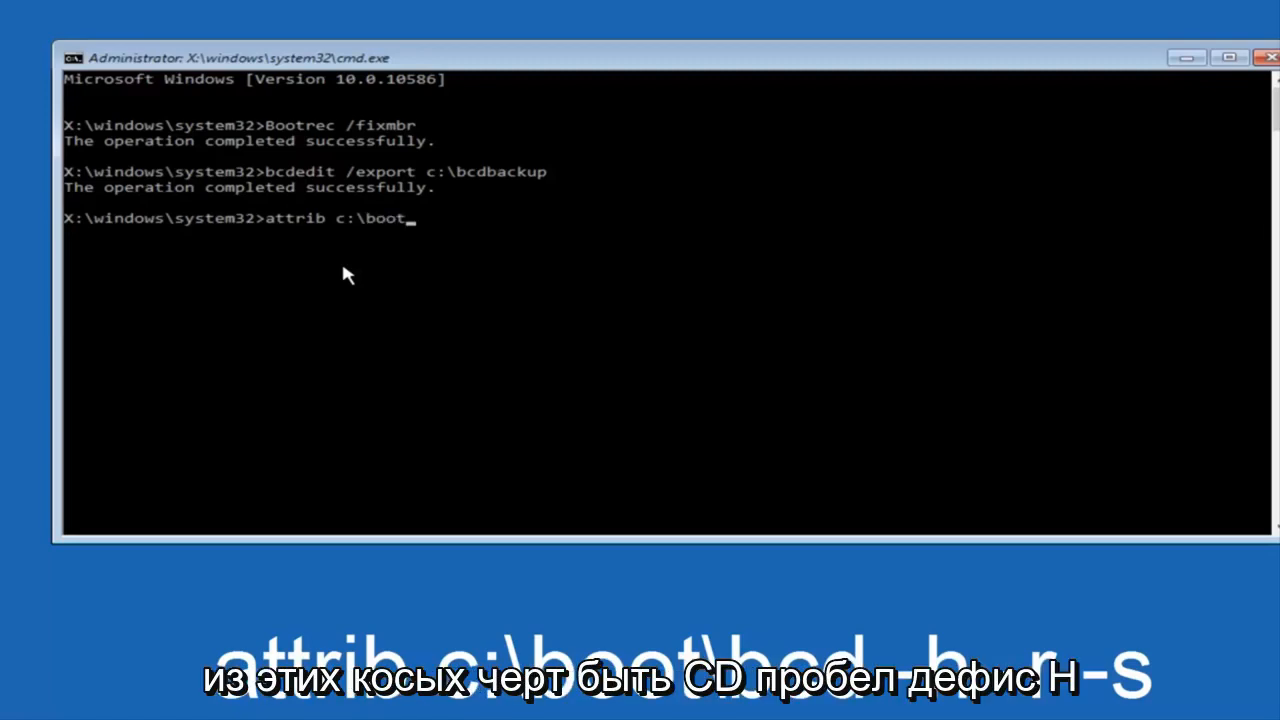
pyautogui.write('\\')
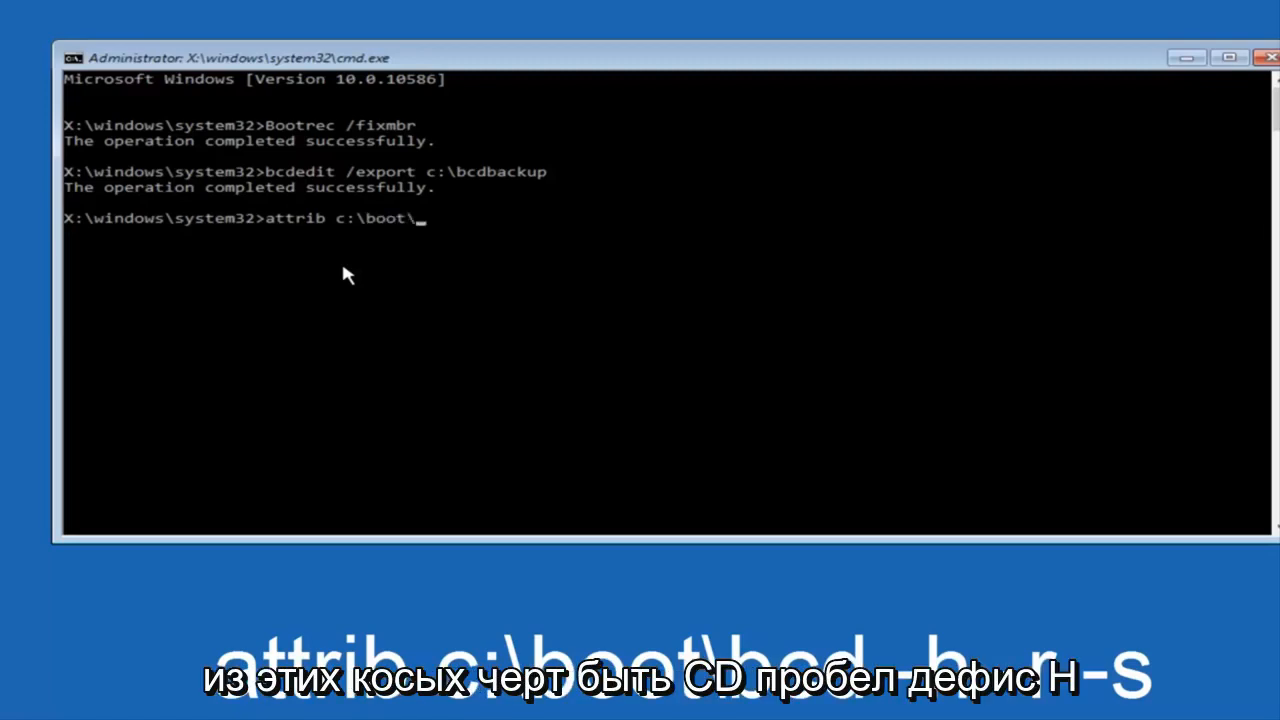
pyautogui.write('bcd')
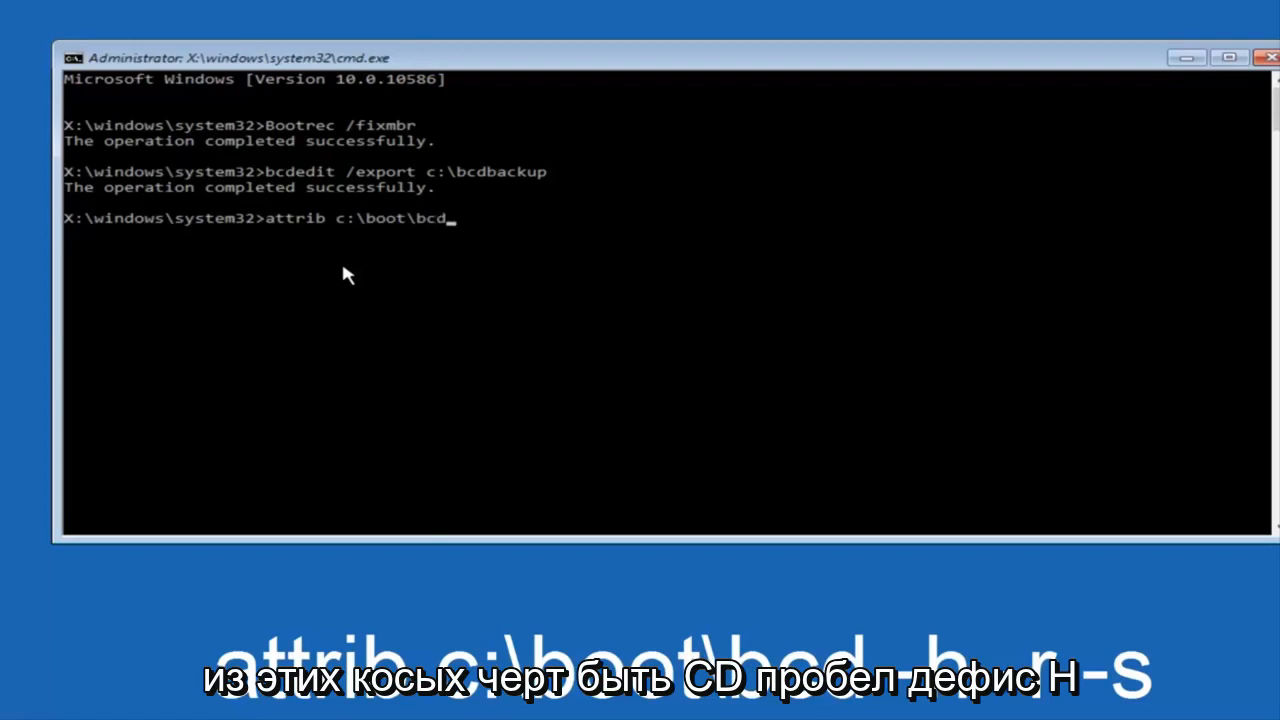
pyautogui.write('-')
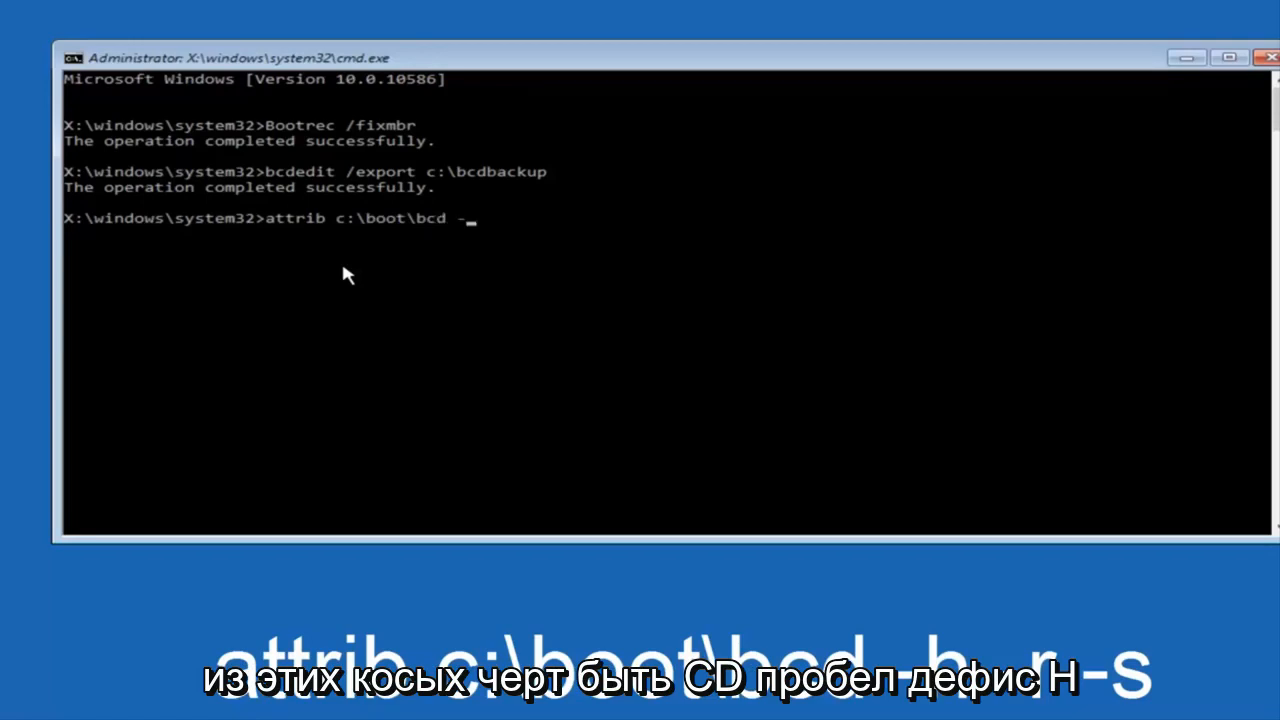
pyautogui.write('h -r -')
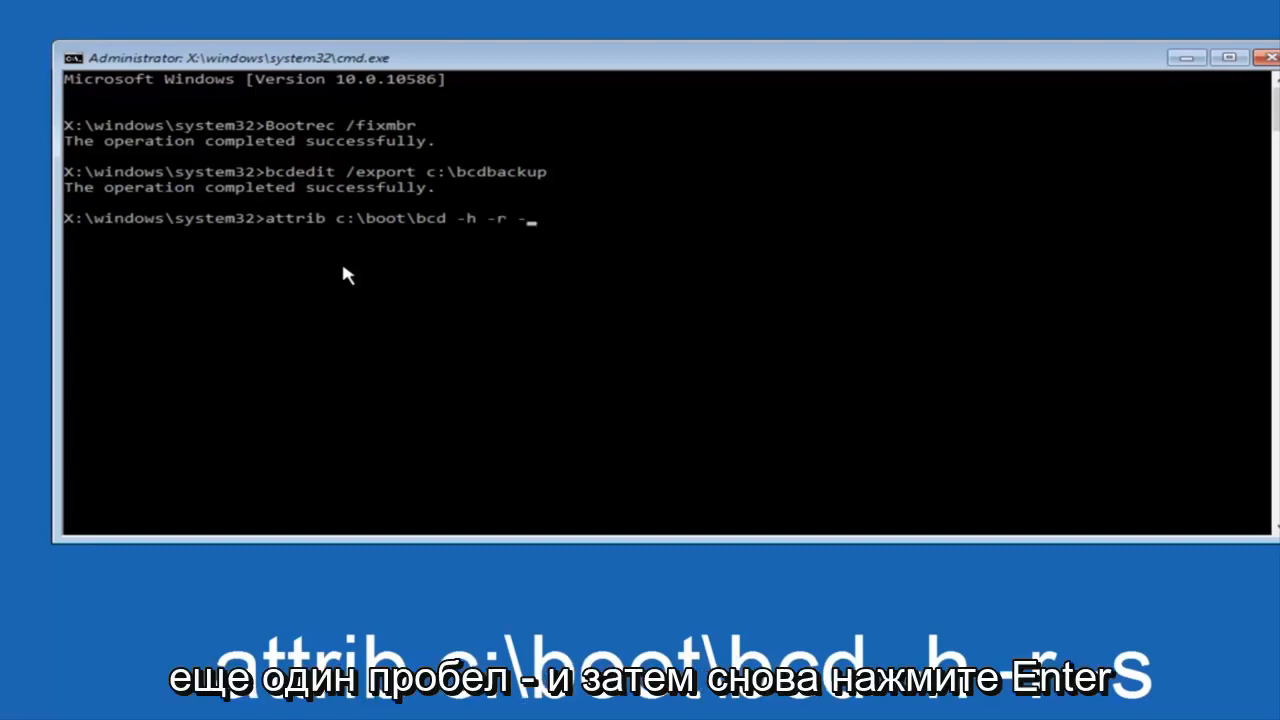
pyautogui.press('Enter')
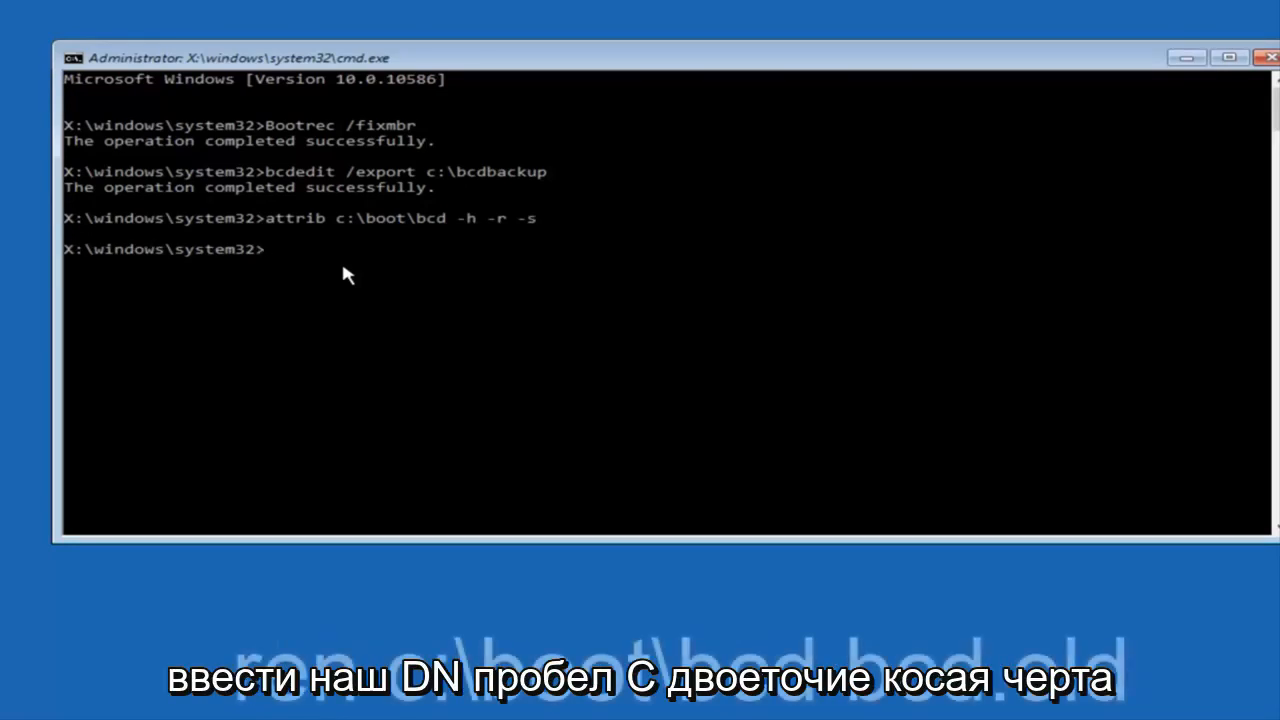
# Run ren c:\boot\bcd bcd.old to rename the boot configuration file.
pyautogui.write('ren')
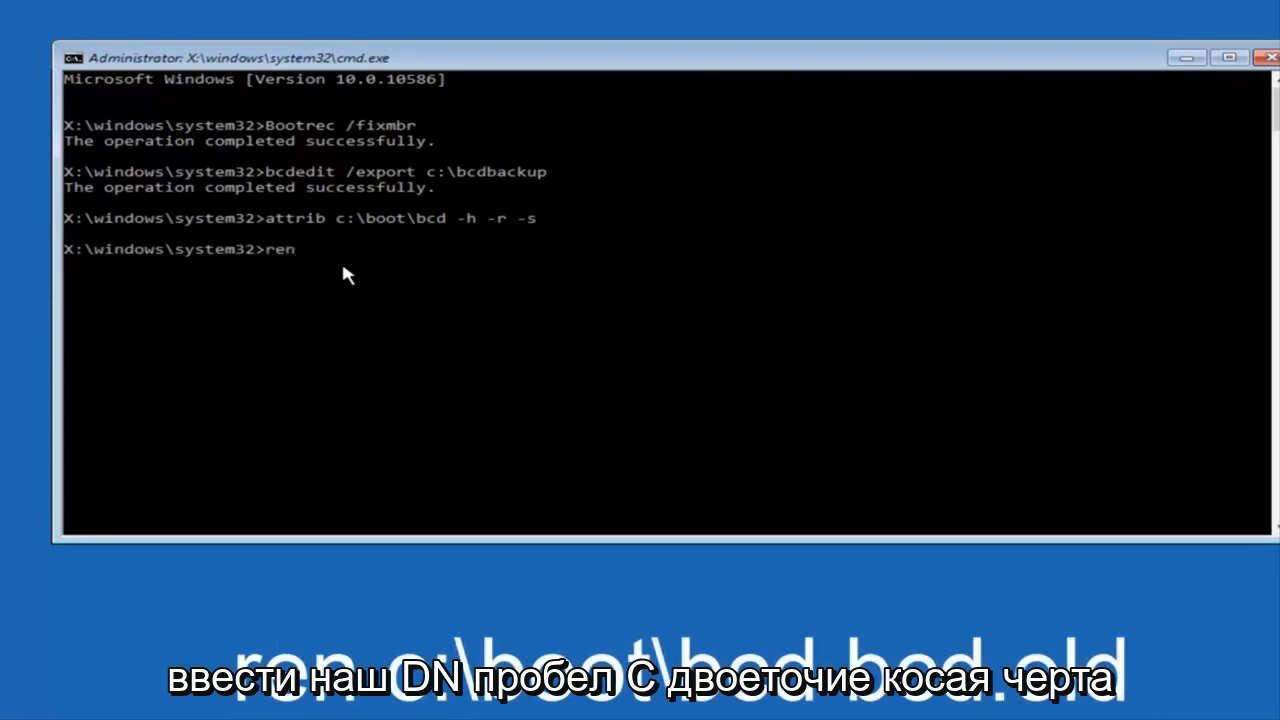
pyautogui.write('c')
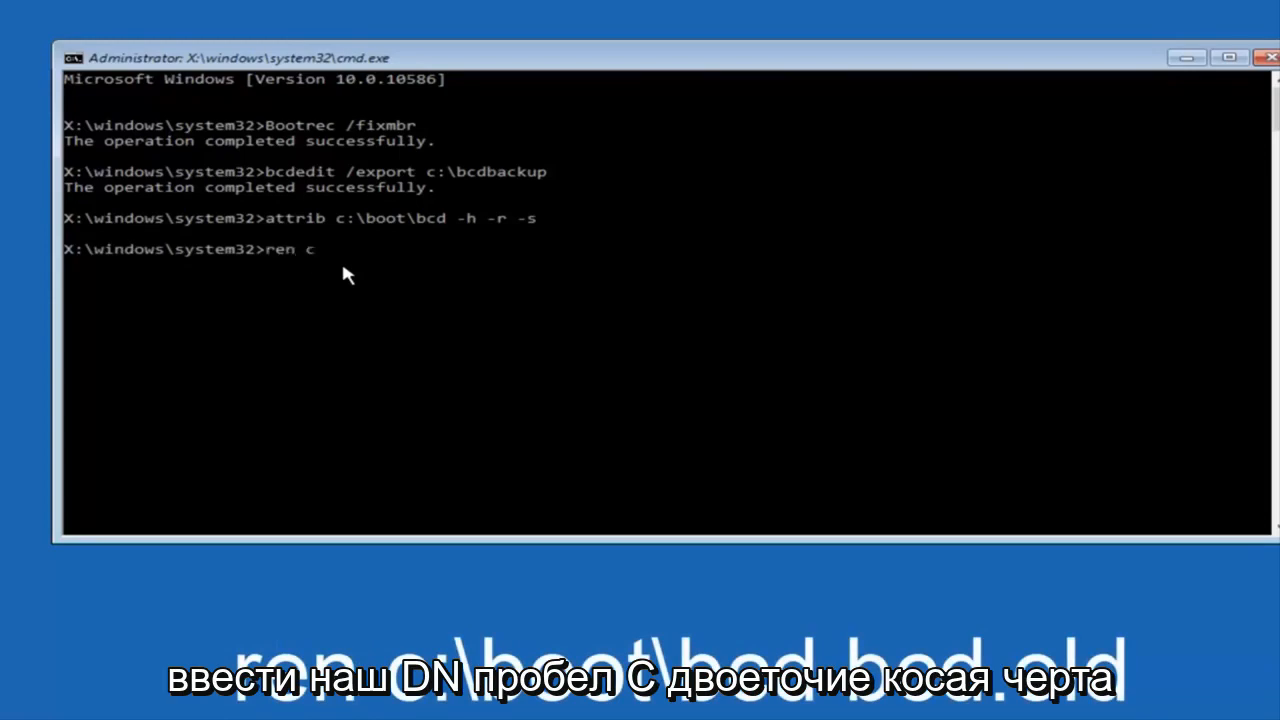
pyautogui.write(':\\')
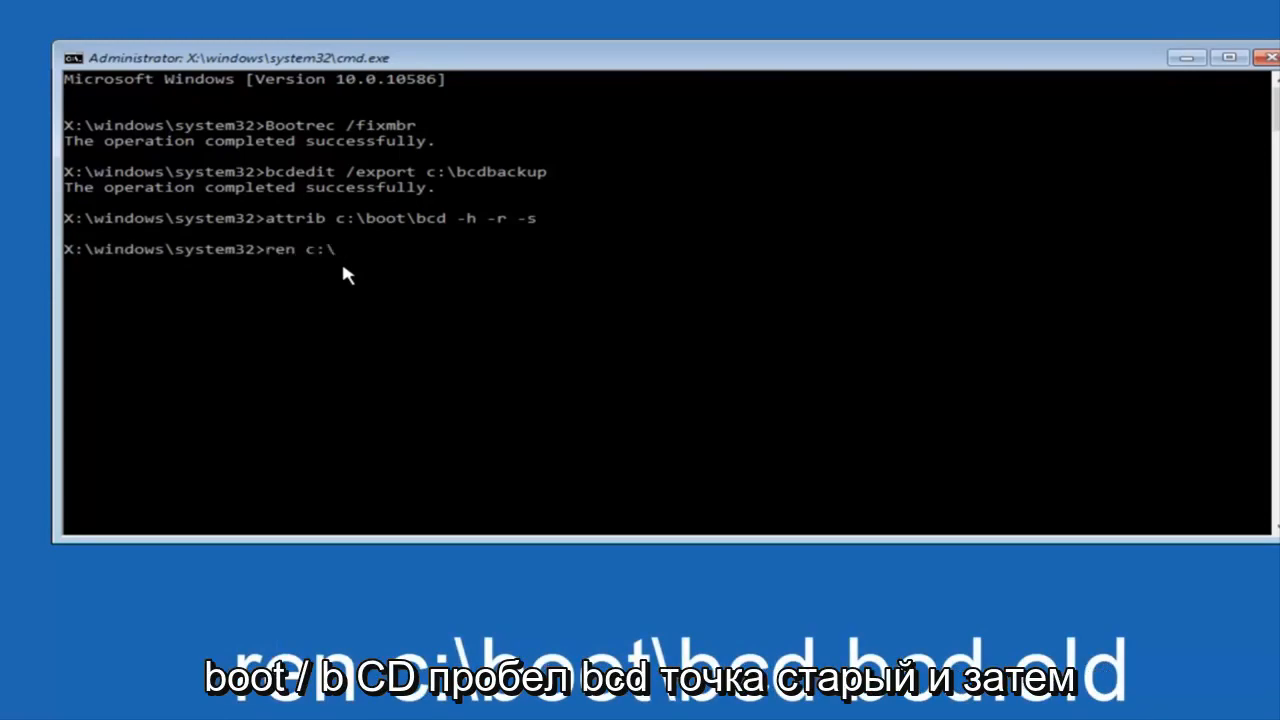
pyautogui.write('boot\\')
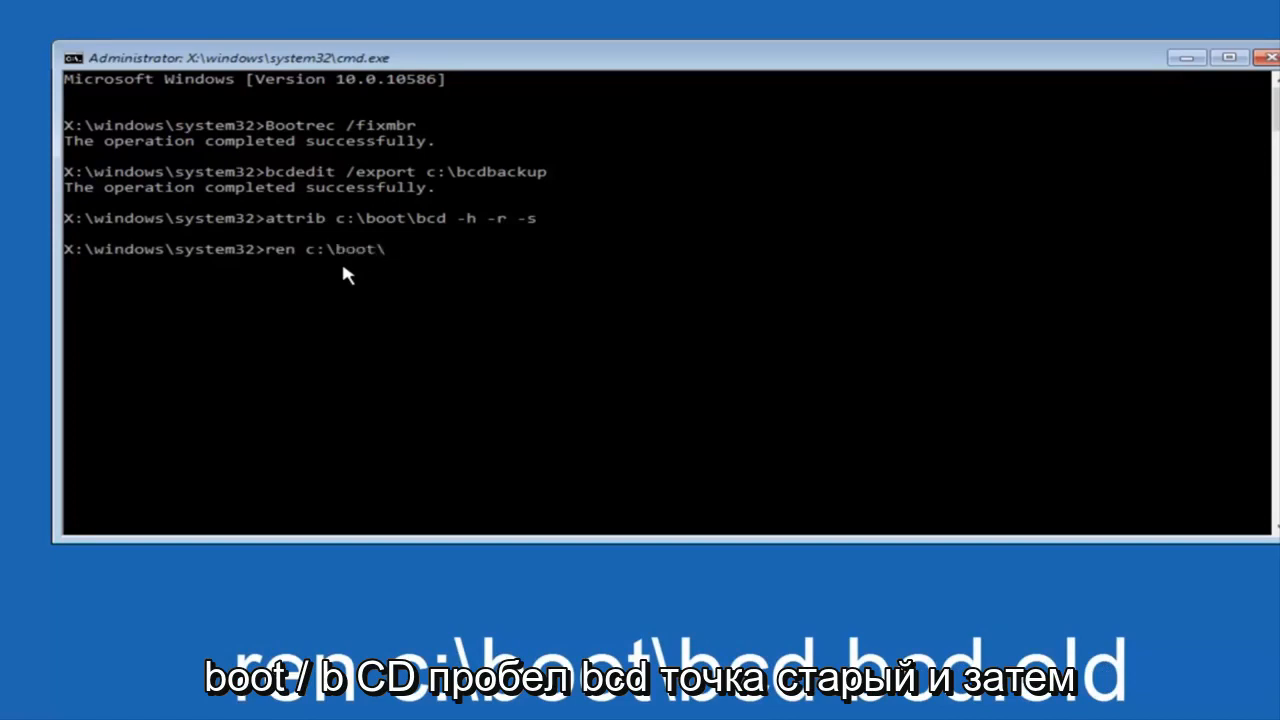
pyautogui.write('bcd')
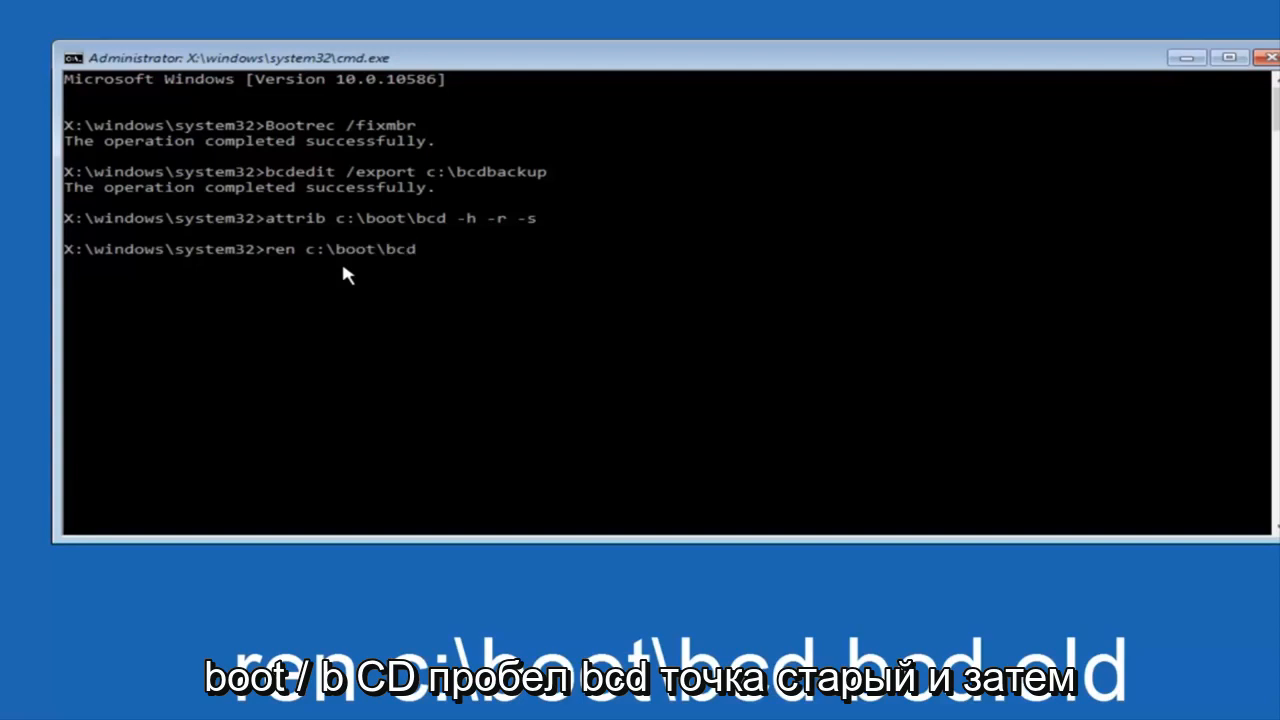
pyautogui.write('bcd.ol')
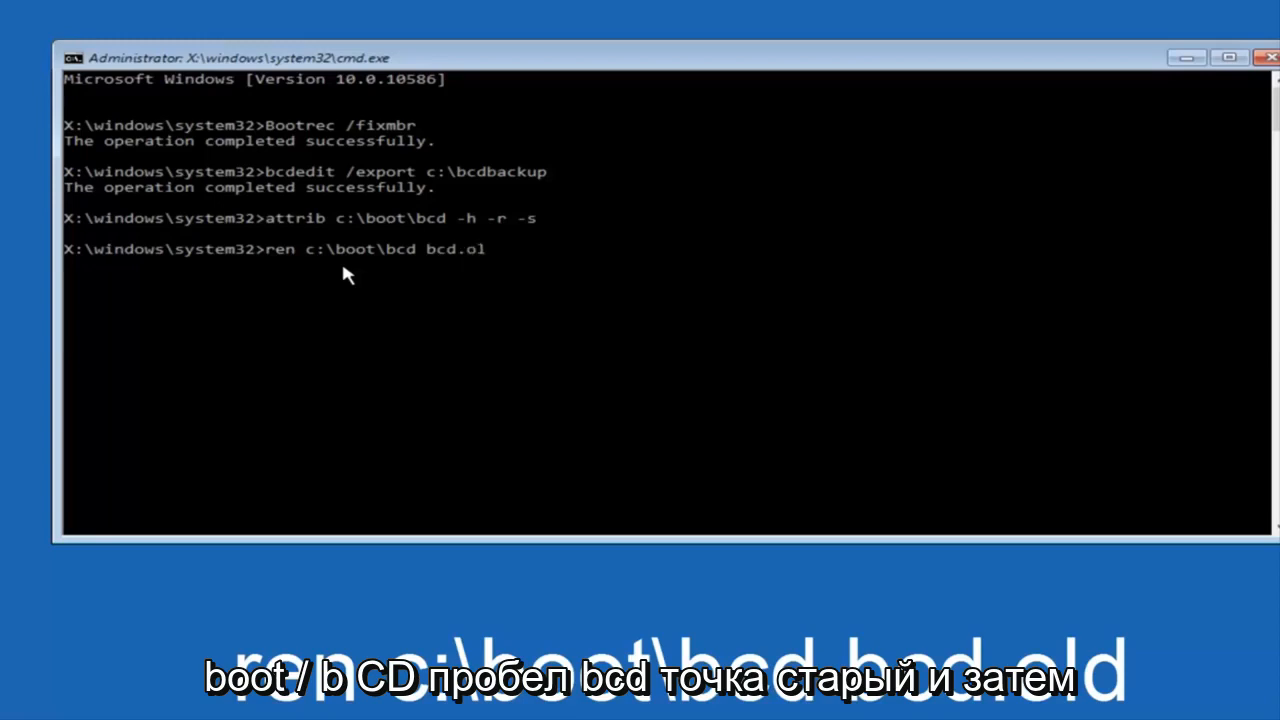
pyautogui.press('enter')
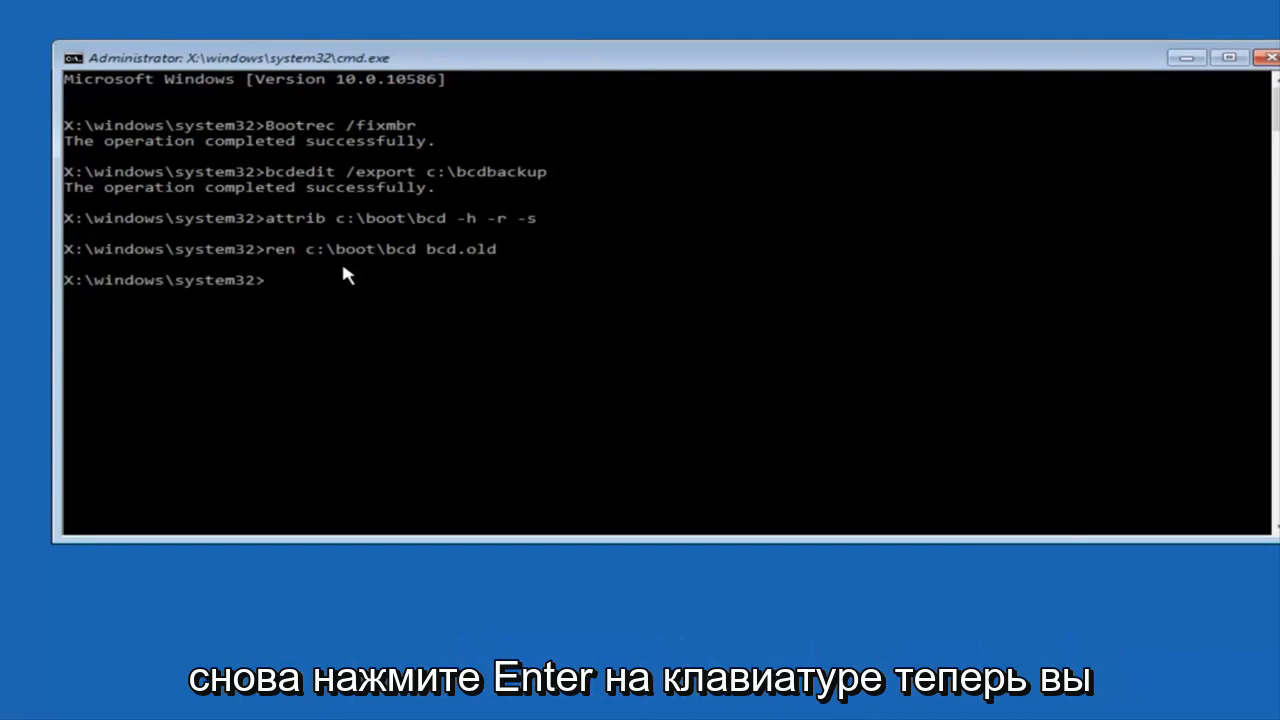
# Run bootrec /rebuildbcd and answer Y to add C:\Windows to the boot list, then begin exiting.
pyautogui.write('b')
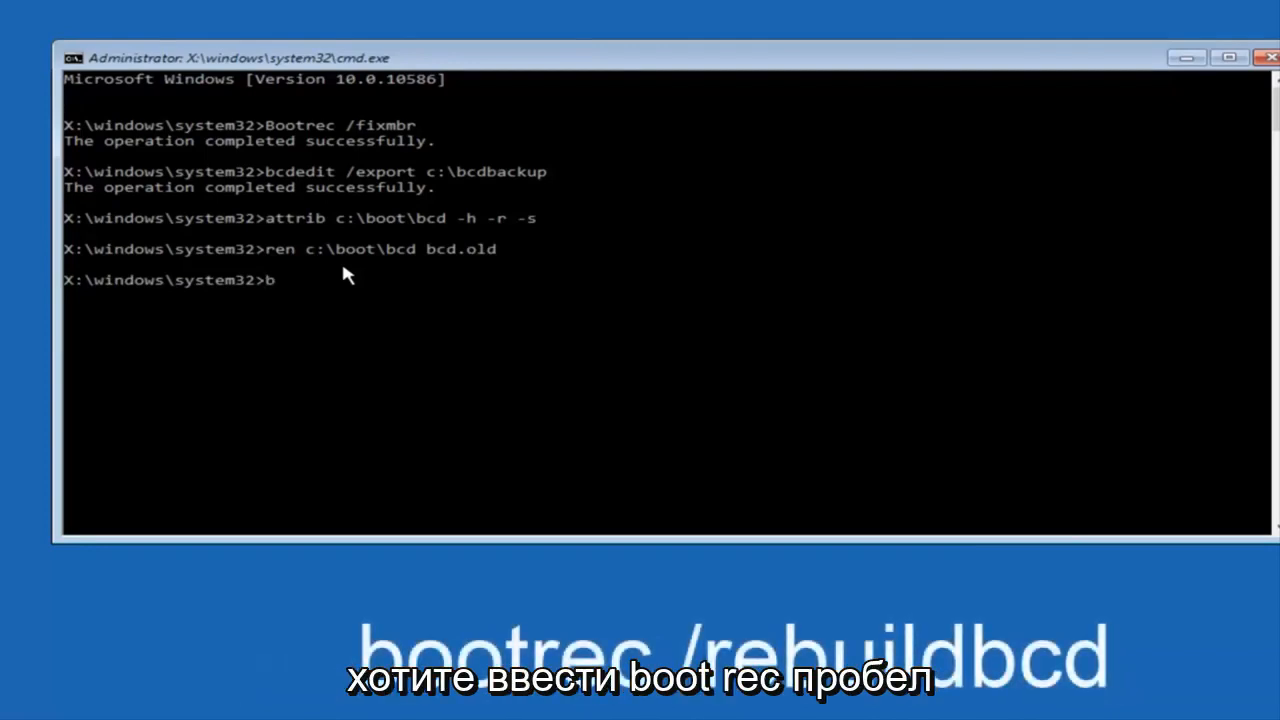
pyautogui.write('ootrec /')
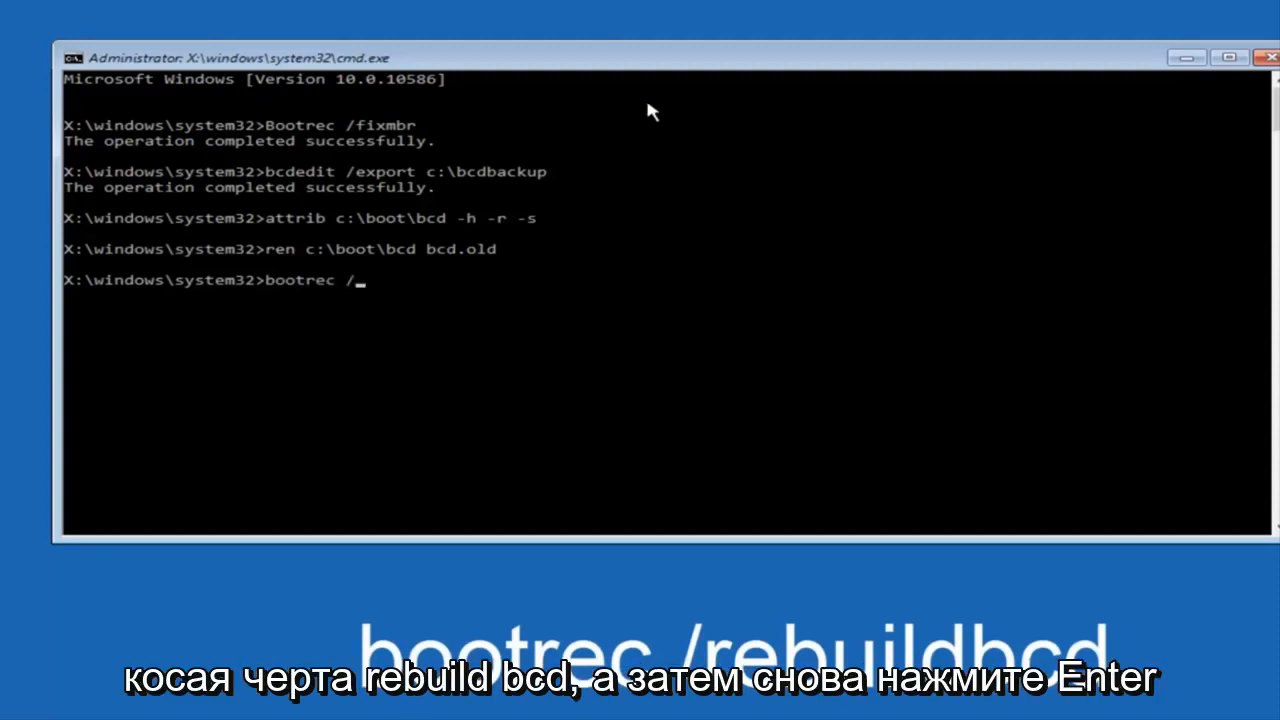
pyautogui.write('rebuil')
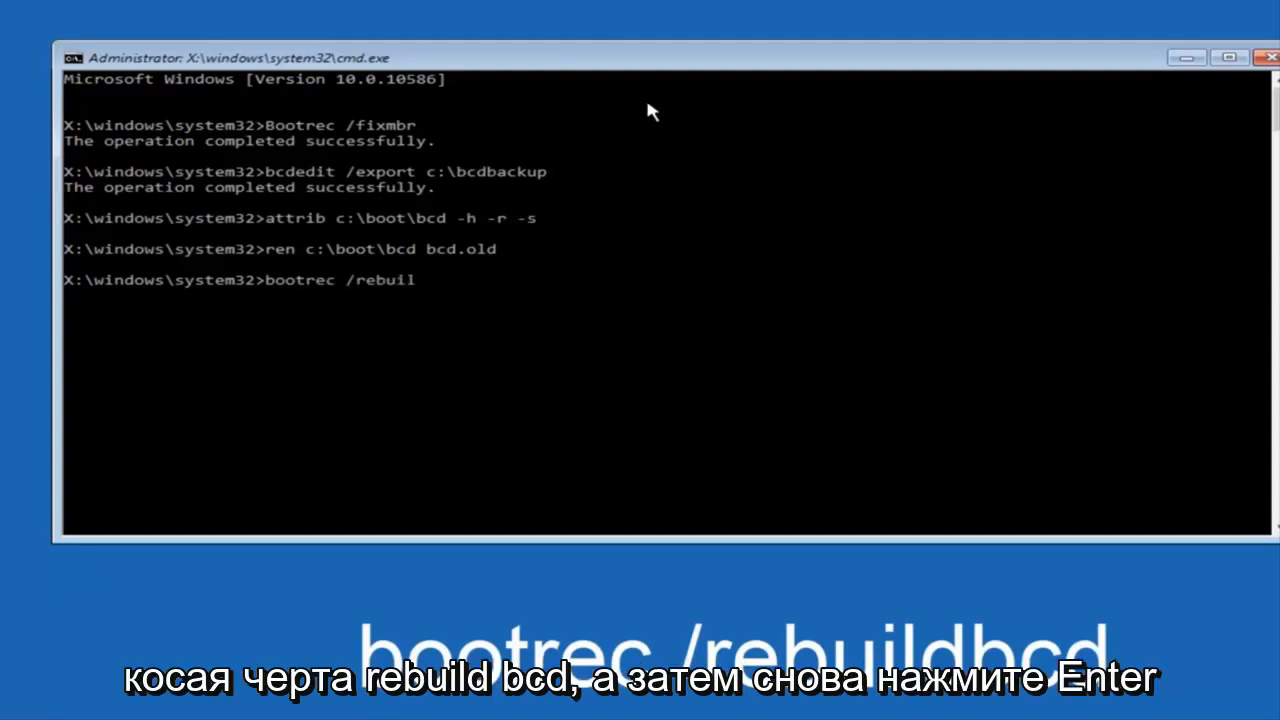
pyautogui.write('dbcd')
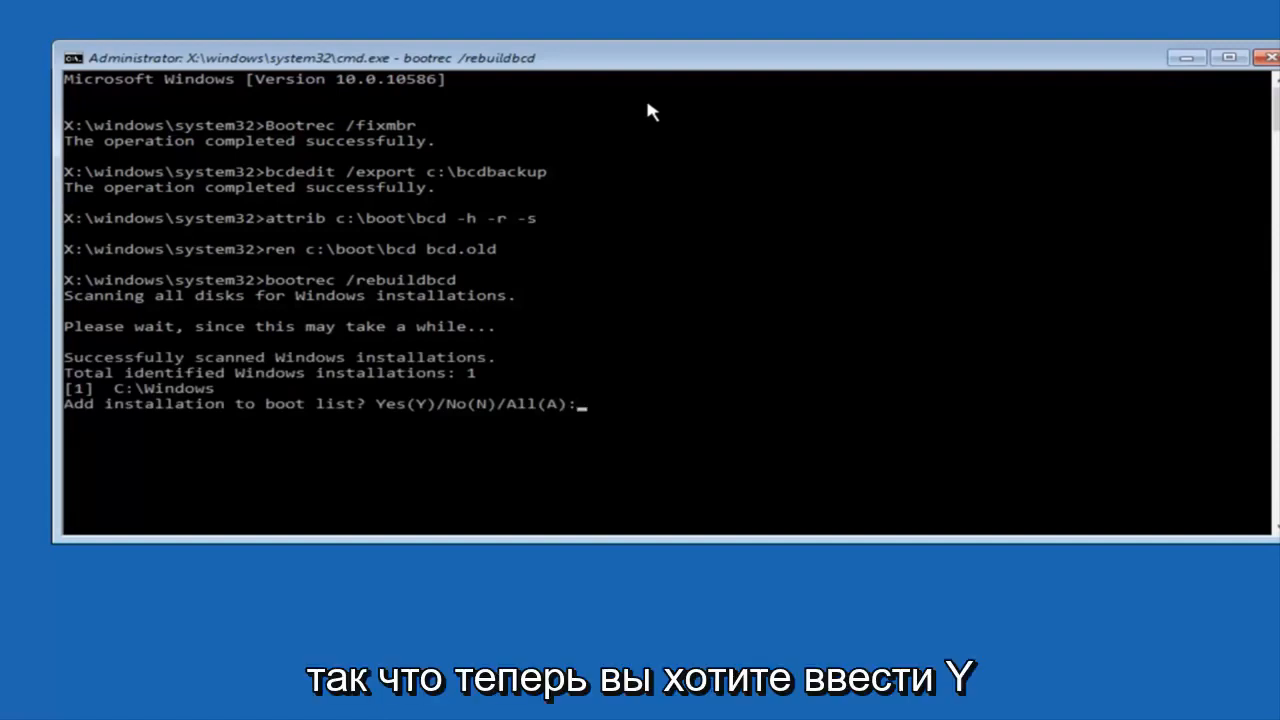
pyautogui.write('y')
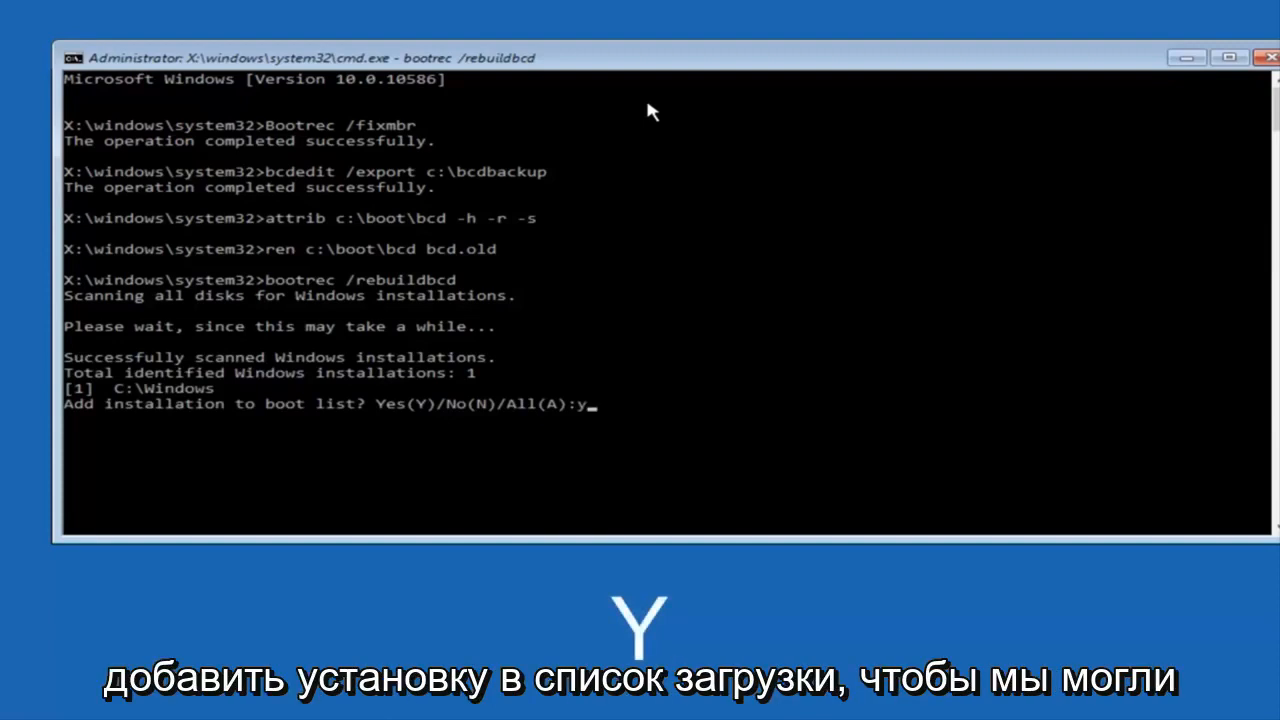
pyautogui.press('enter')
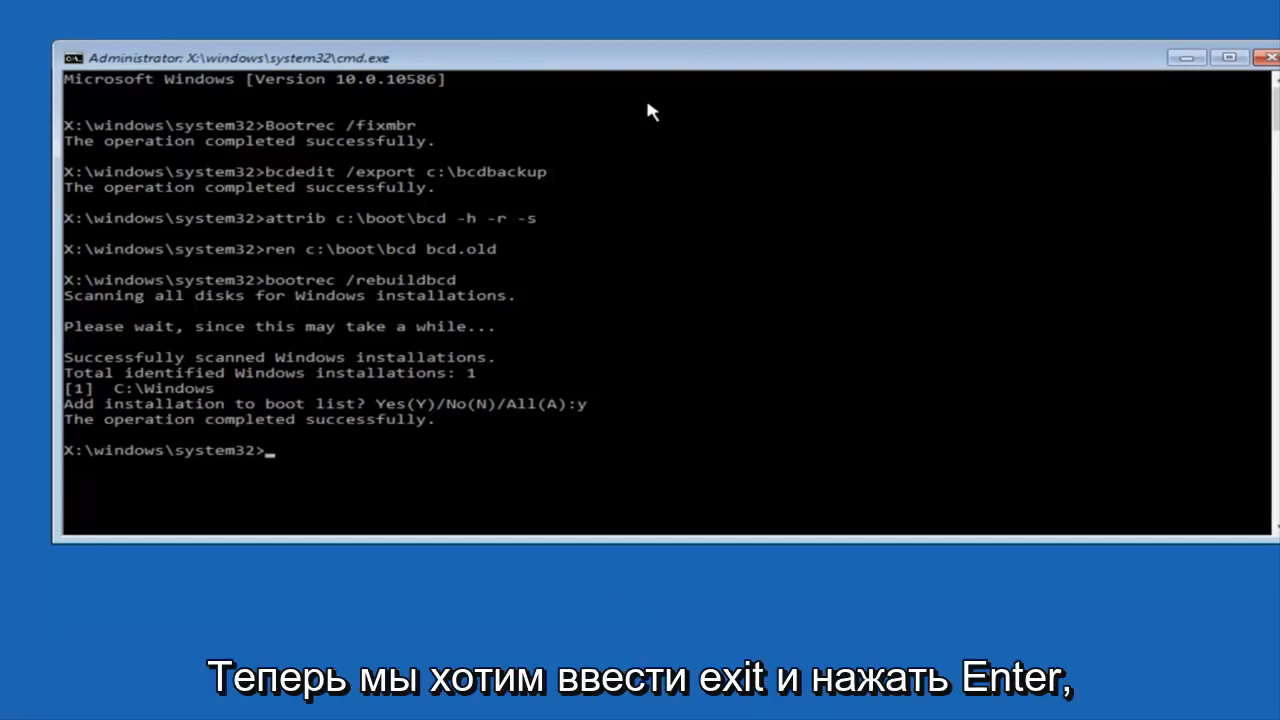
pyautogui.write('ex')
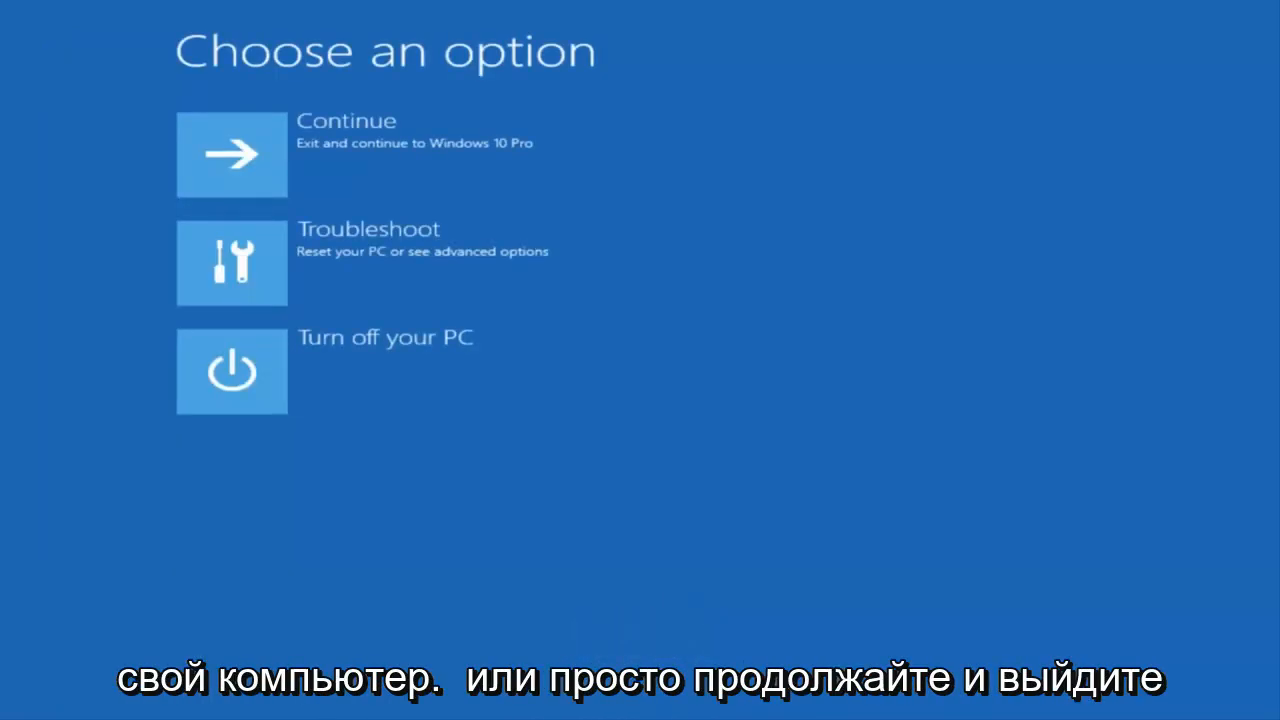
pyautogui.moveTo(480, 168)
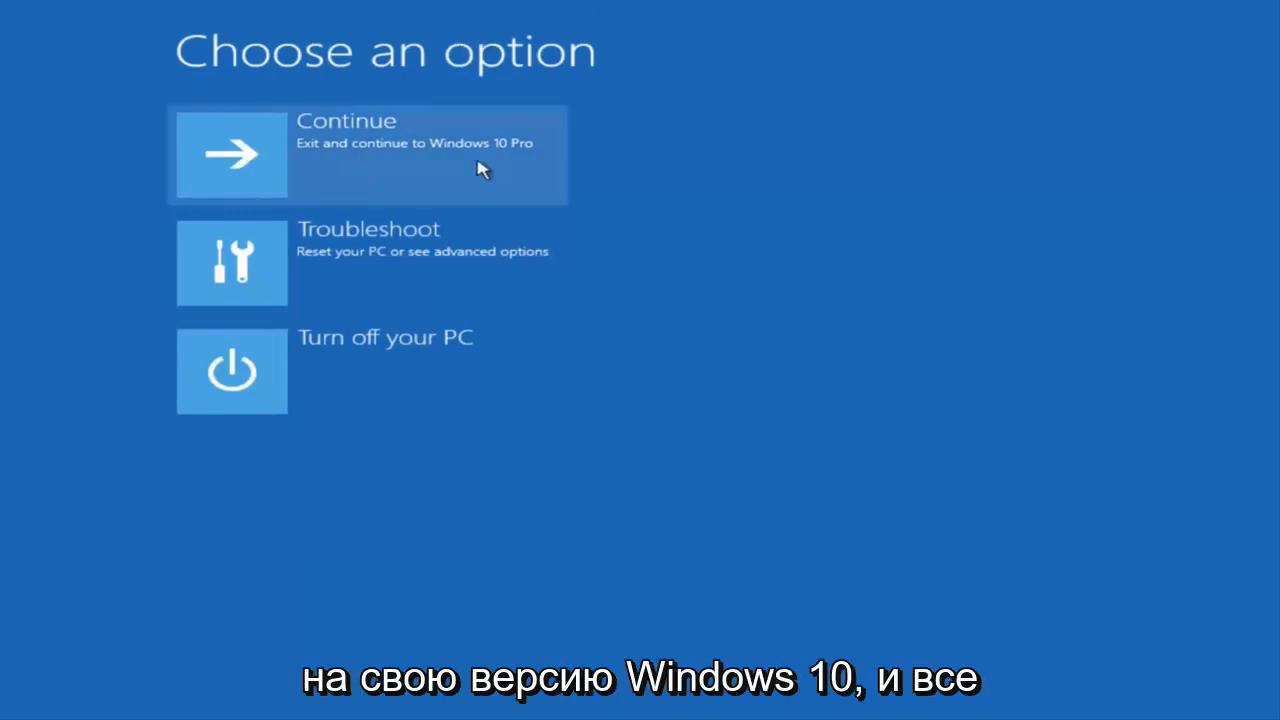
# Choose Continue on the Choose an option screen to restart into Windows 10.
pyautogui.click(366, 156)
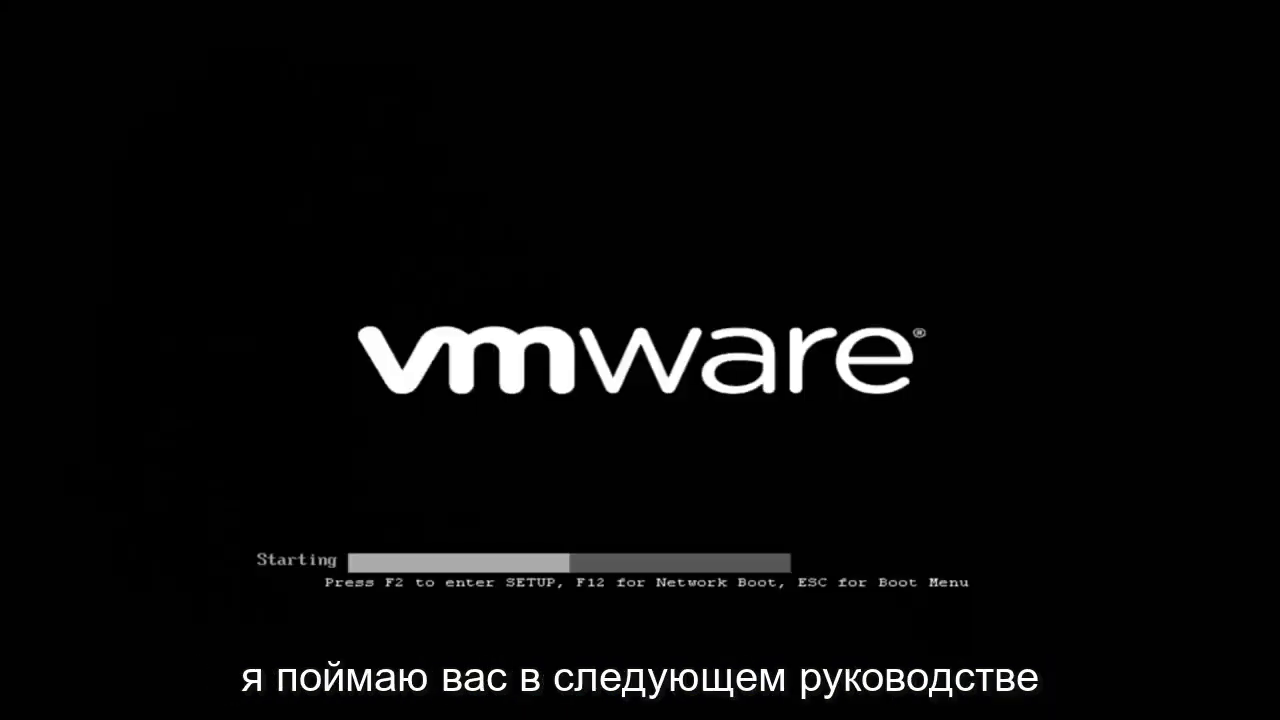